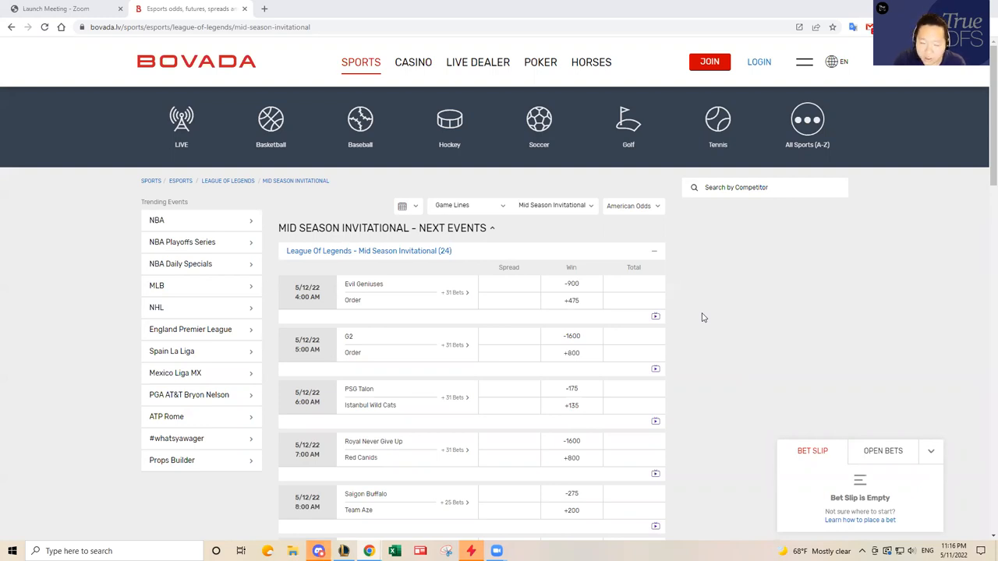
mouse_move(679, 327)
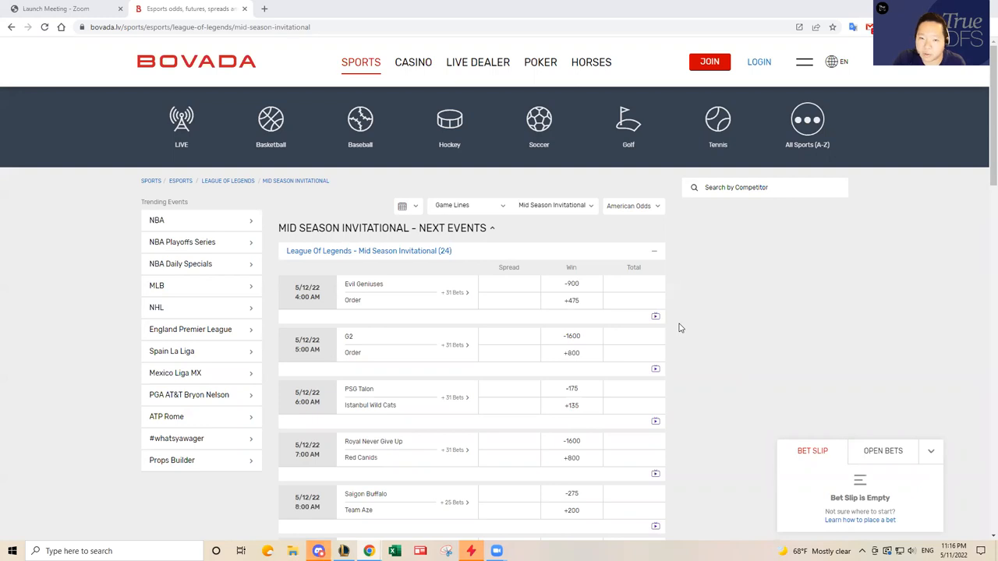
mouse_move(683, 327)
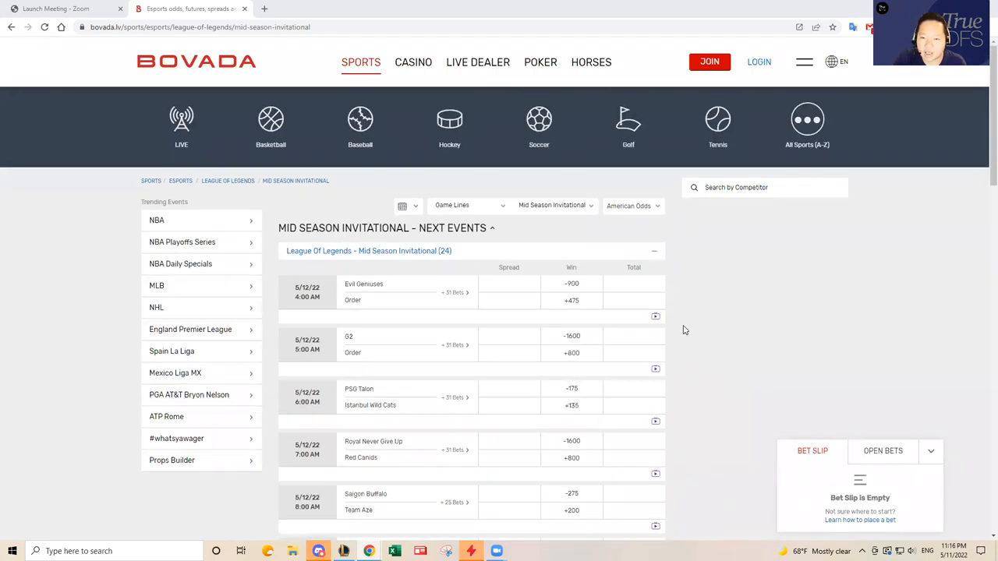
scroll(down, 3)
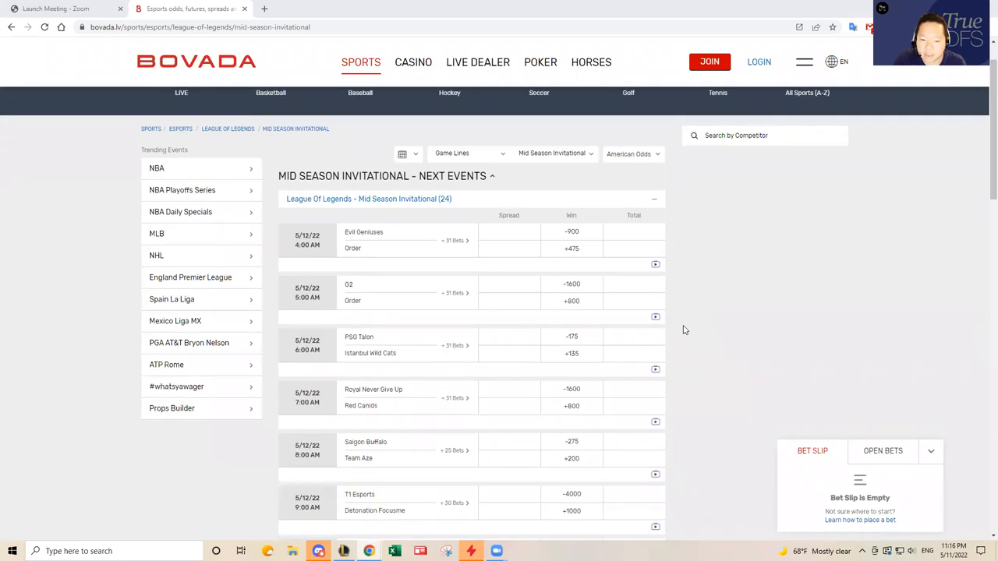
scroll(down, 3)
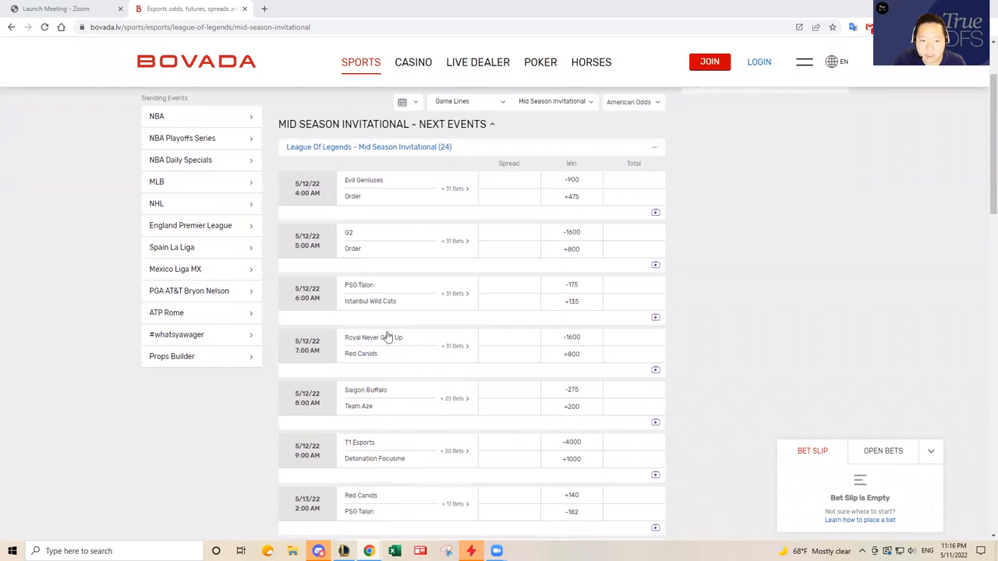
mouse_move(491, 411)
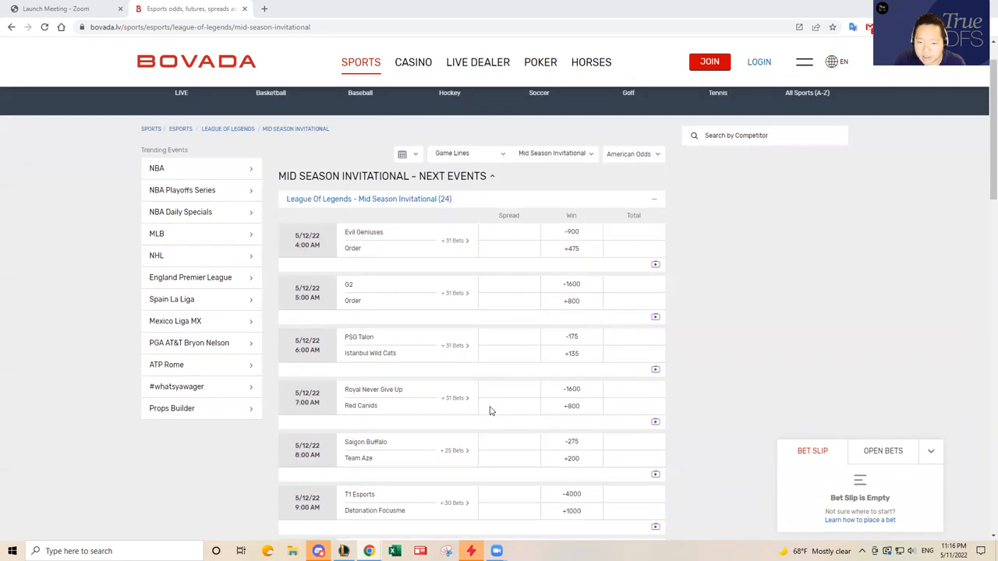
mouse_move(717, 377)
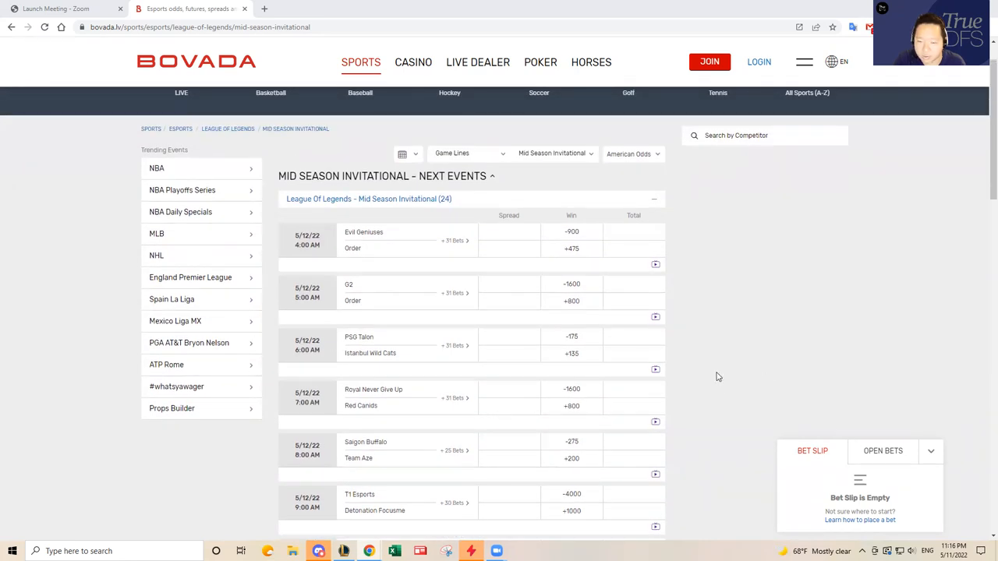
mouse_move(686, 385)
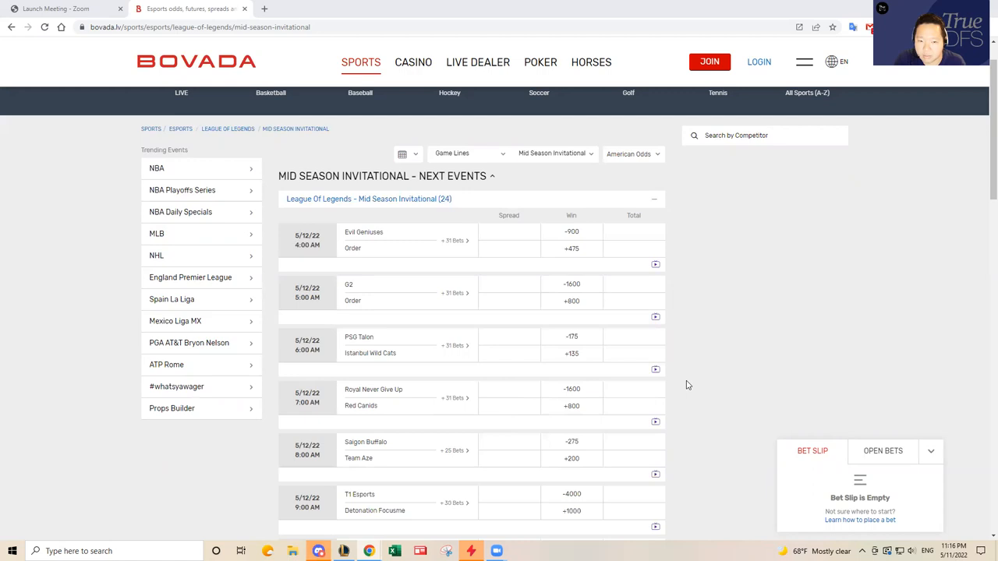
mouse_move(689, 385)
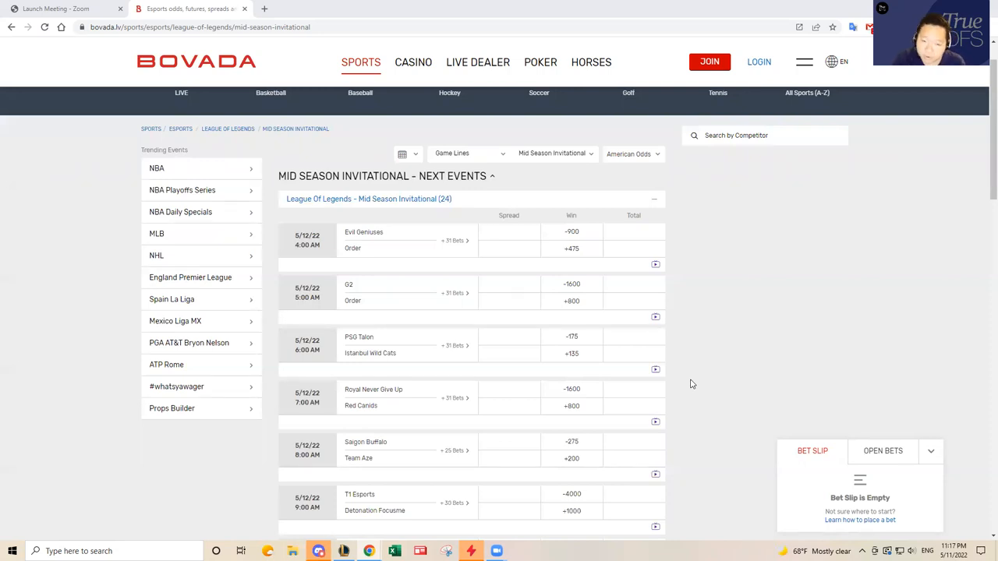
mouse_move(695, 383)
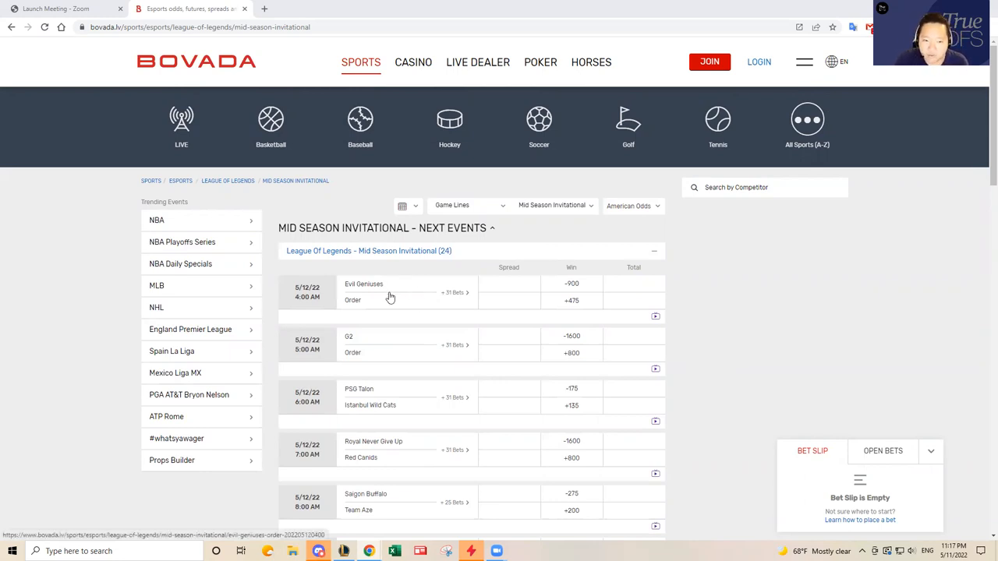
mouse_move(396, 309)
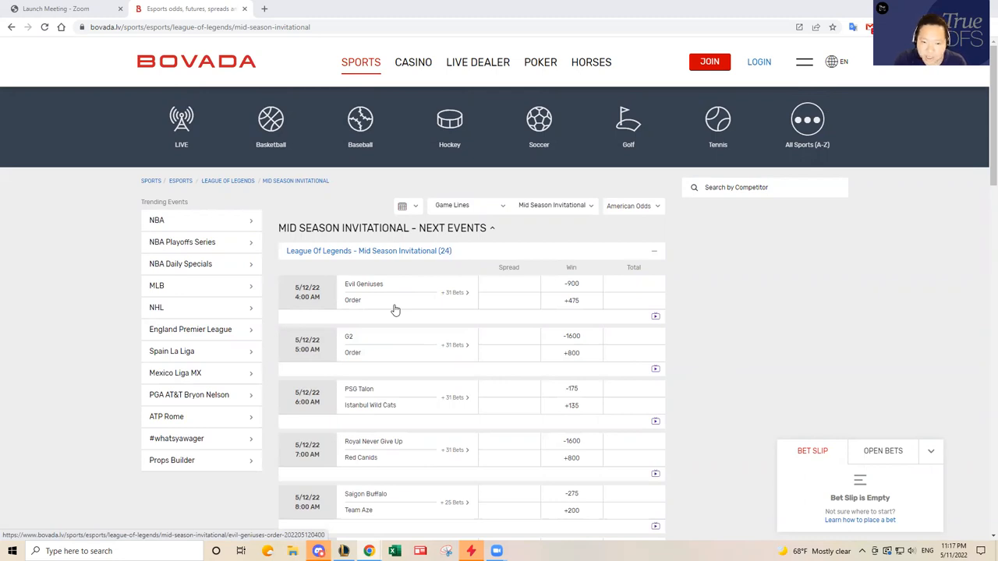
mouse_move(352, 305)
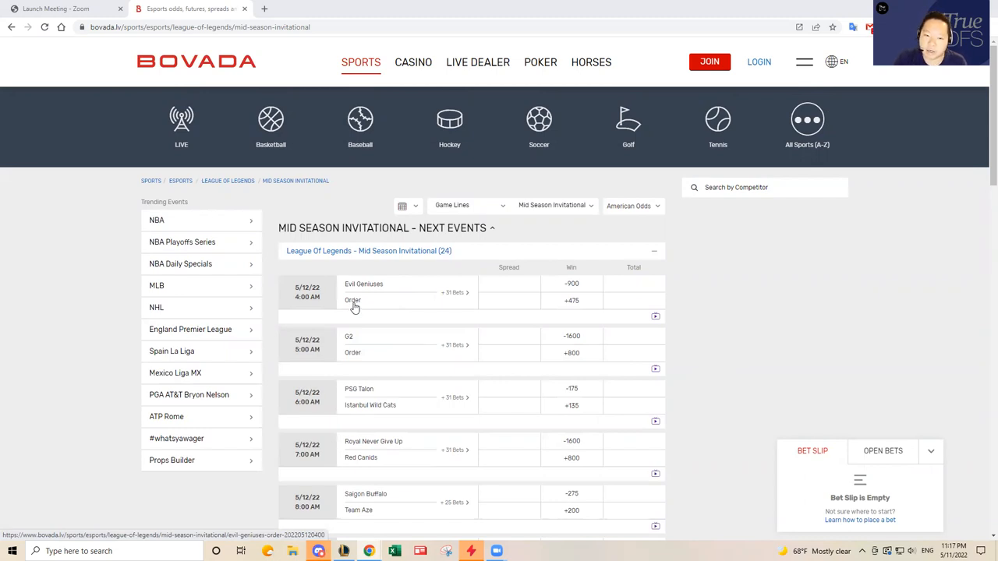
mouse_move(404, 326)
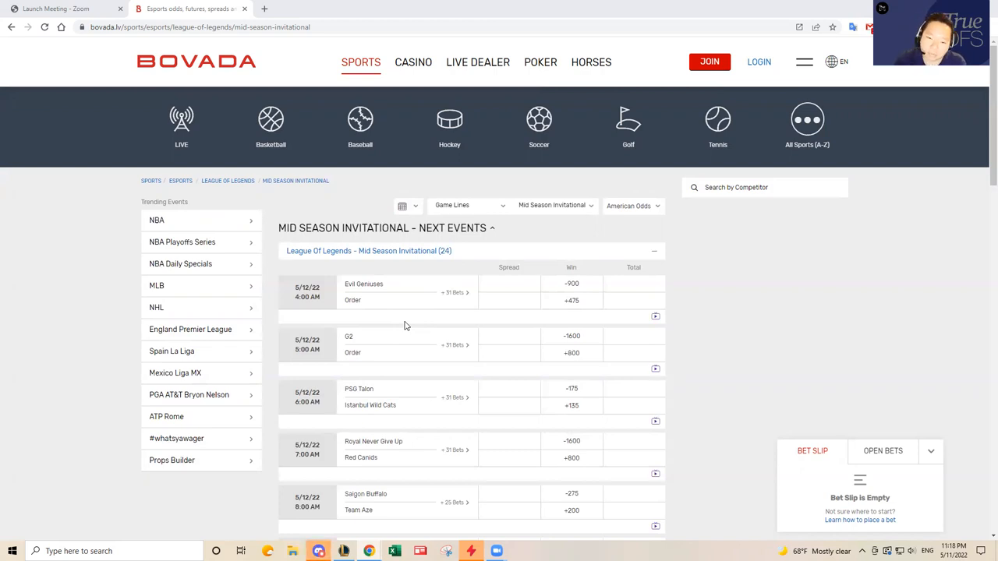
mouse_move(717, 333)
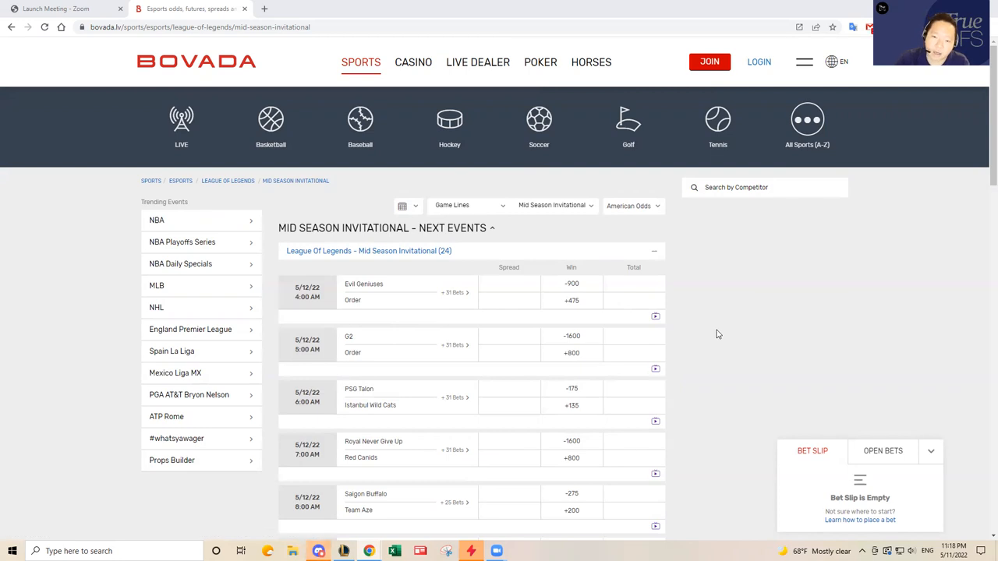
mouse_move(685, 333)
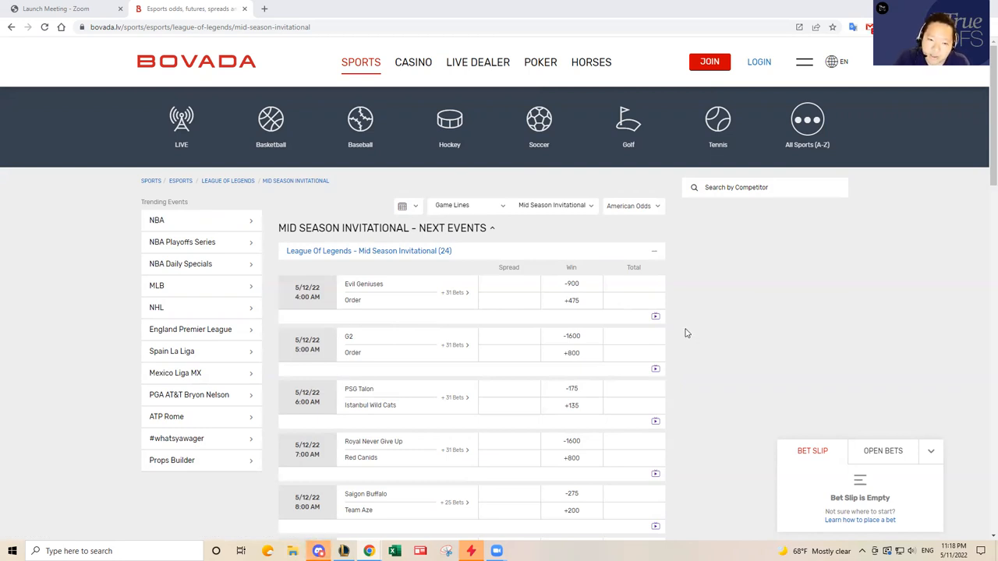
mouse_move(681, 334)
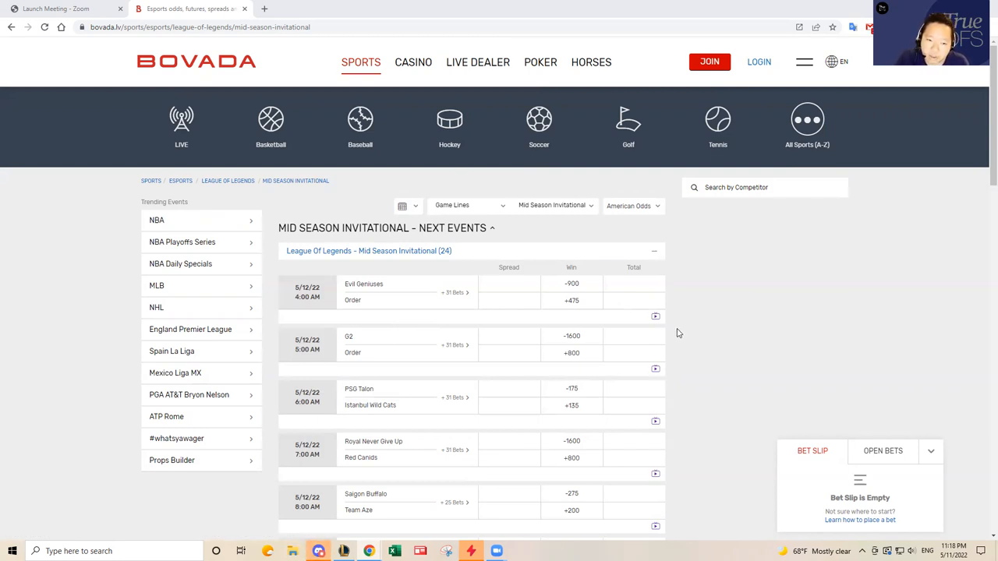
mouse_move(706, 331)
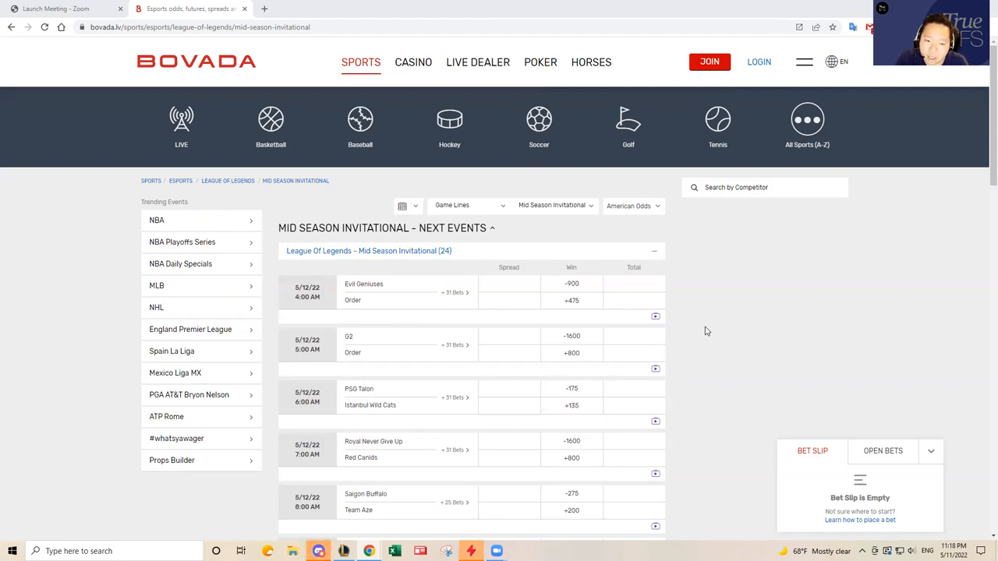
mouse_move(698, 324)
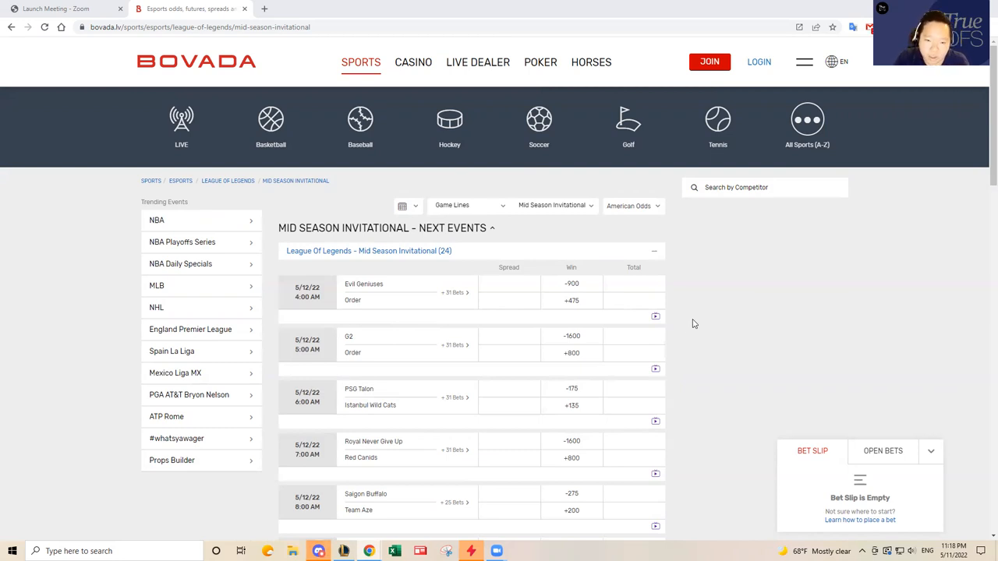
mouse_move(389, 299)
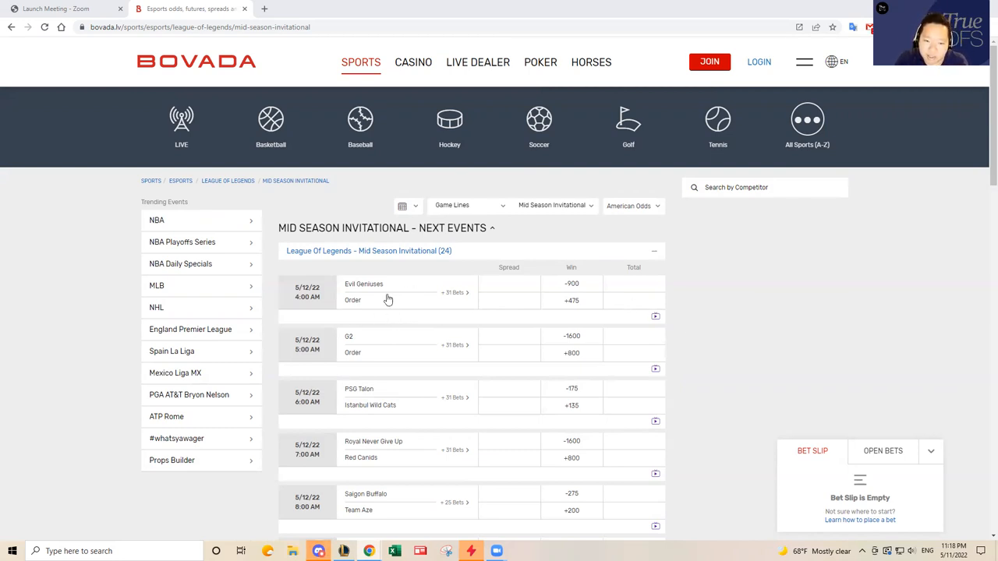
mouse_move(388, 301)
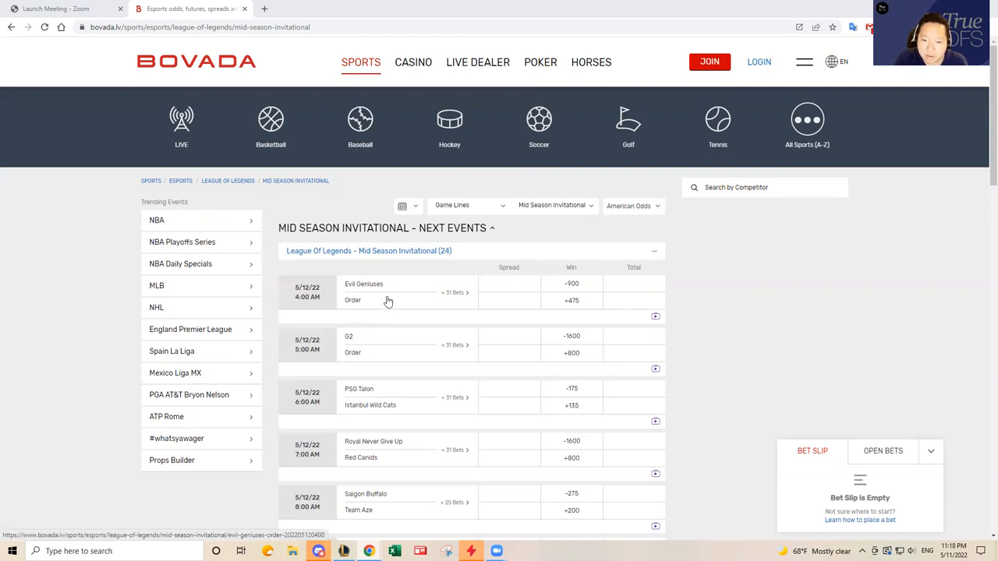
mouse_move(382, 328)
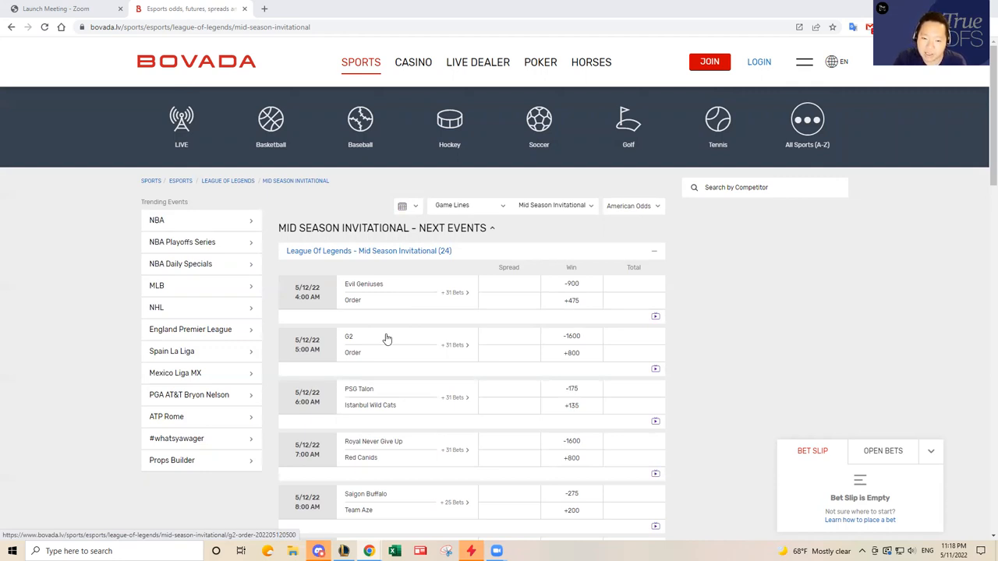
mouse_move(399, 318)
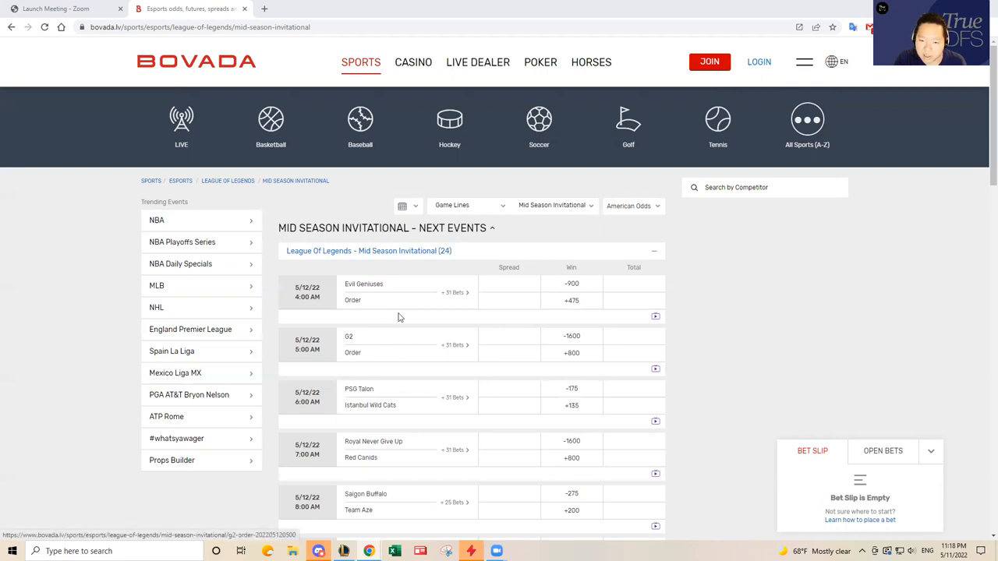
scroll(down, 3)
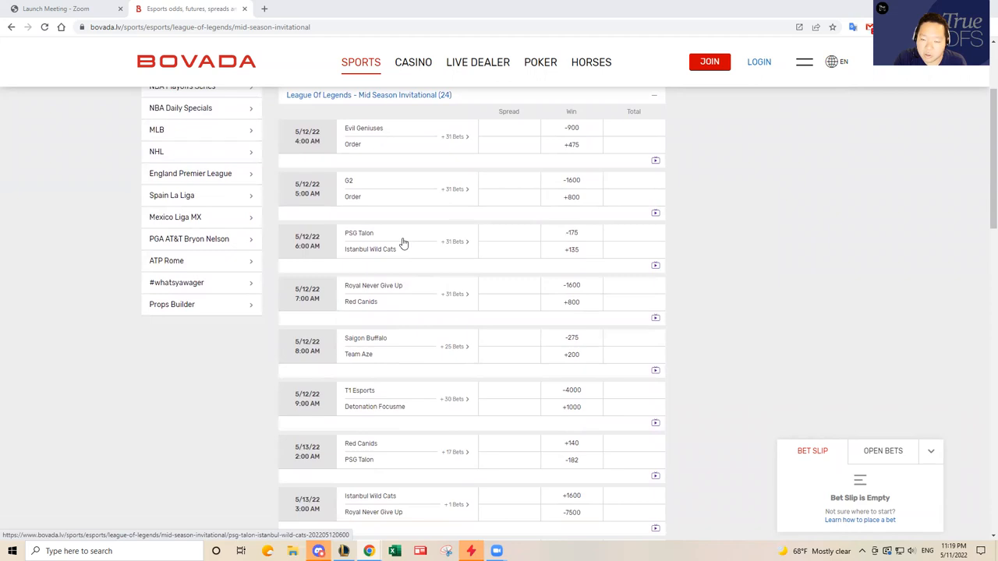
mouse_move(411, 250)
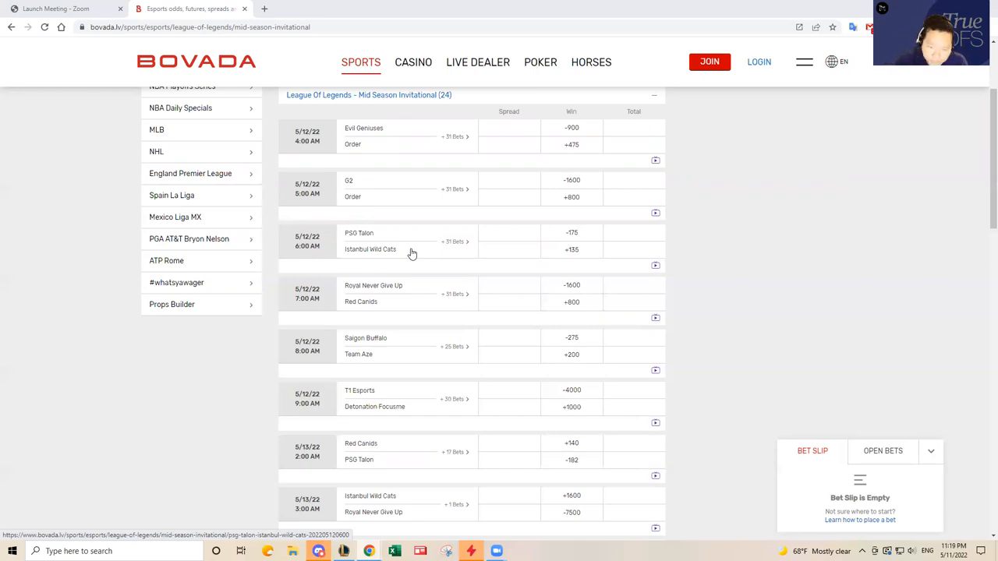
mouse_move(421, 262)
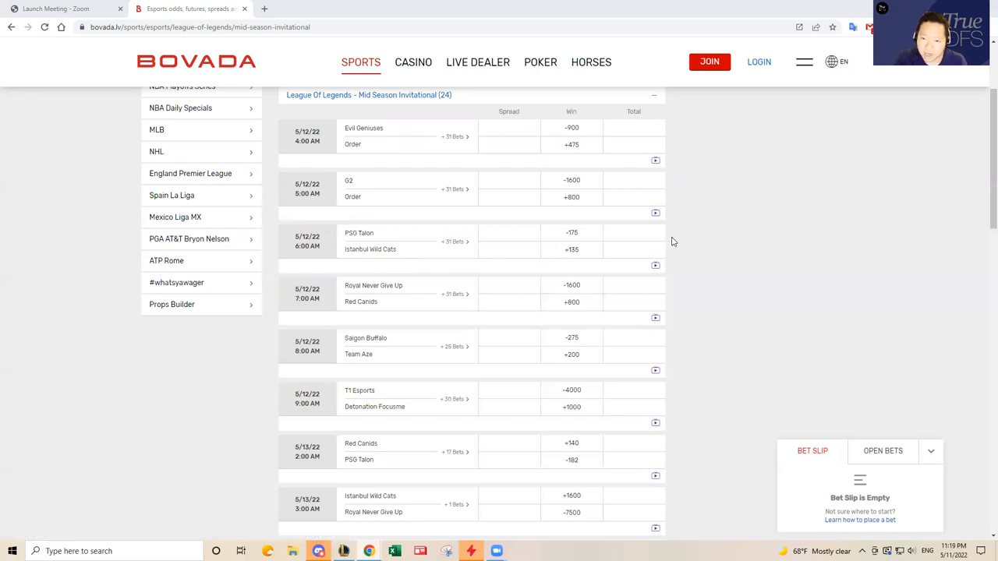
mouse_move(668, 245)
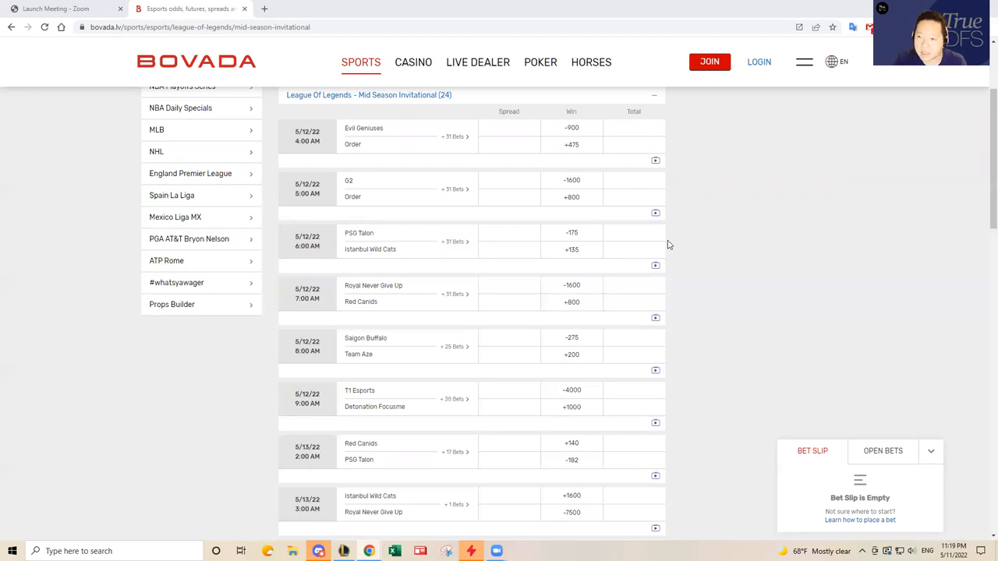
mouse_move(692, 246)
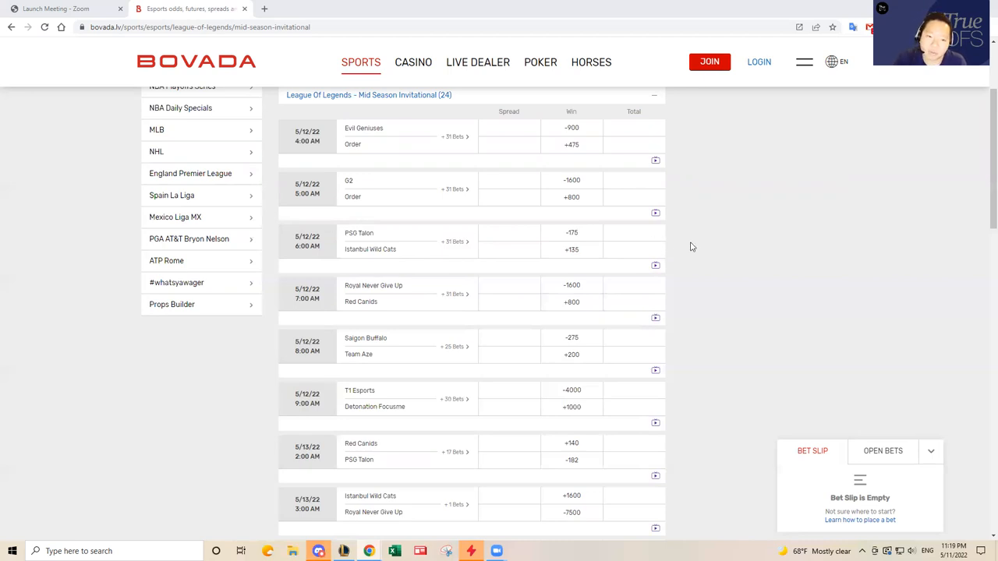
mouse_move(652, 249)
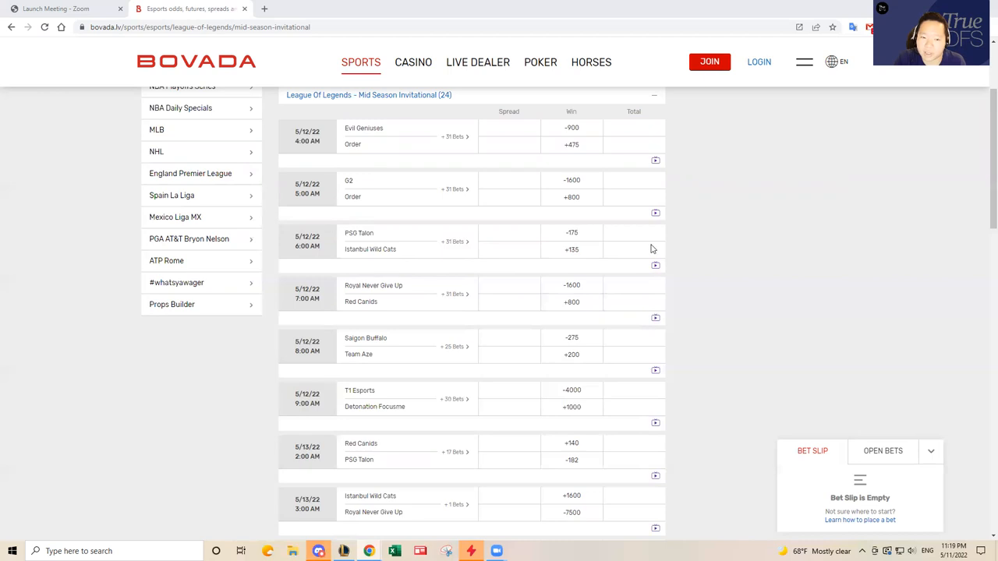
mouse_move(667, 255)
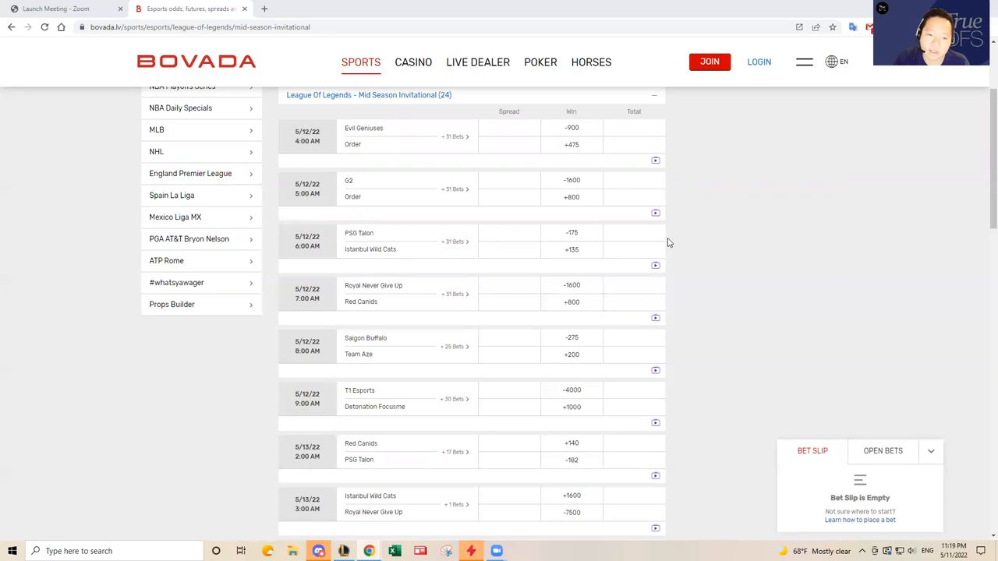
mouse_move(386, 257)
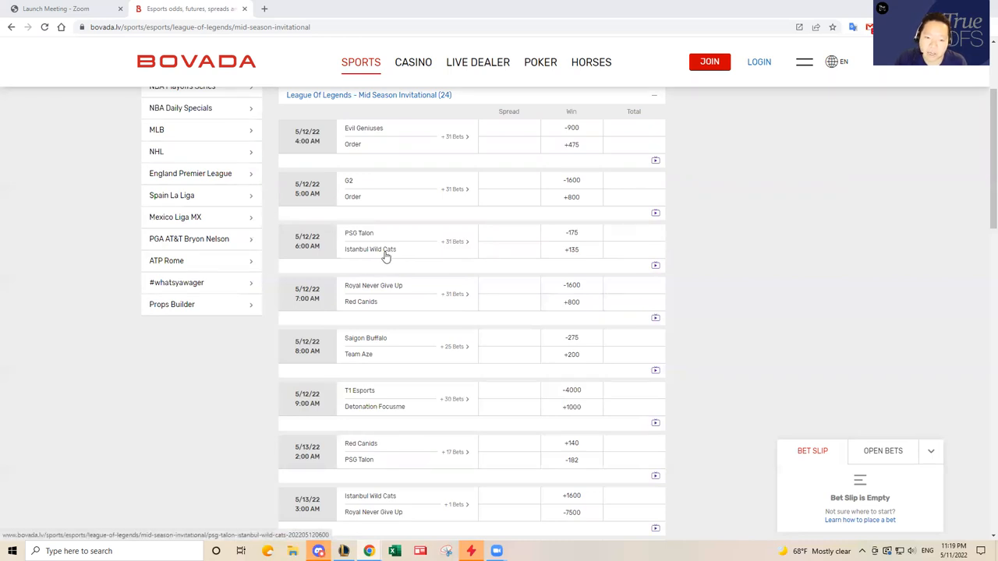
mouse_move(408, 242)
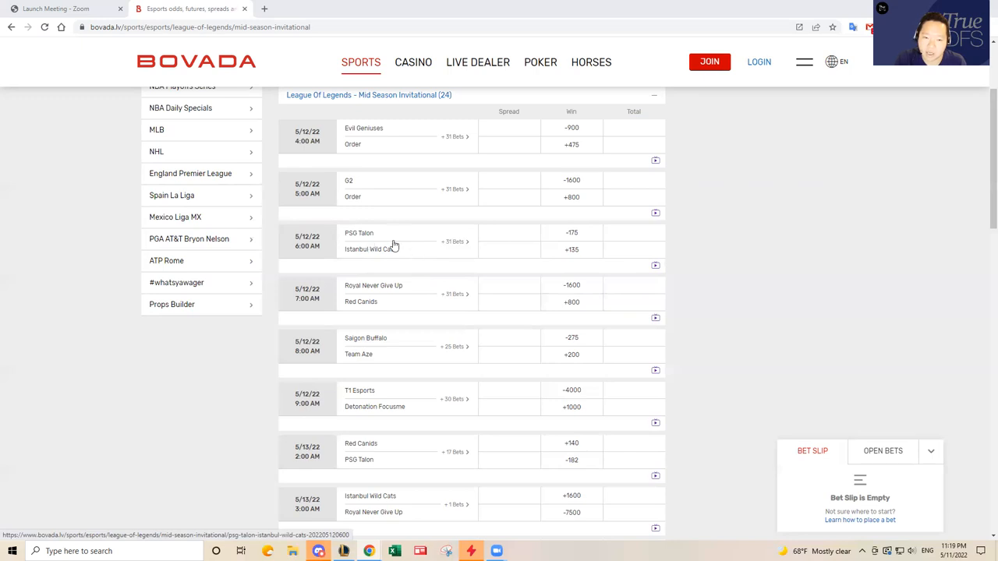
mouse_move(411, 244)
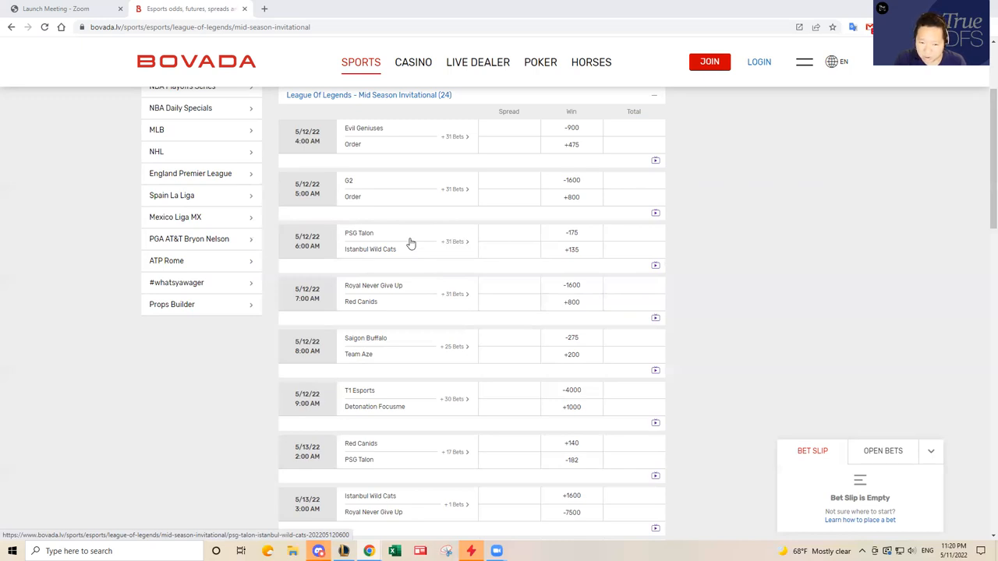
mouse_move(408, 248)
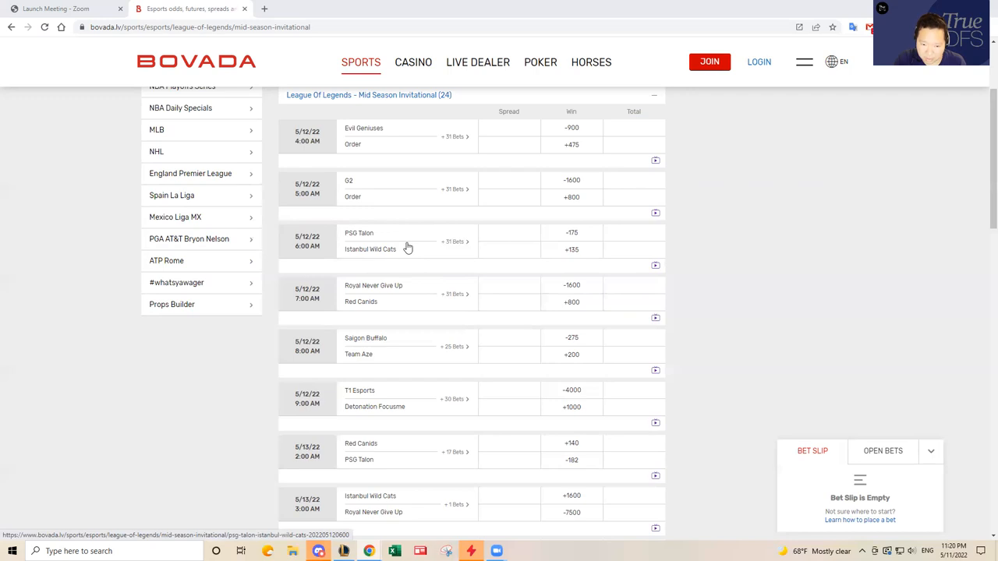
mouse_move(368, 256)
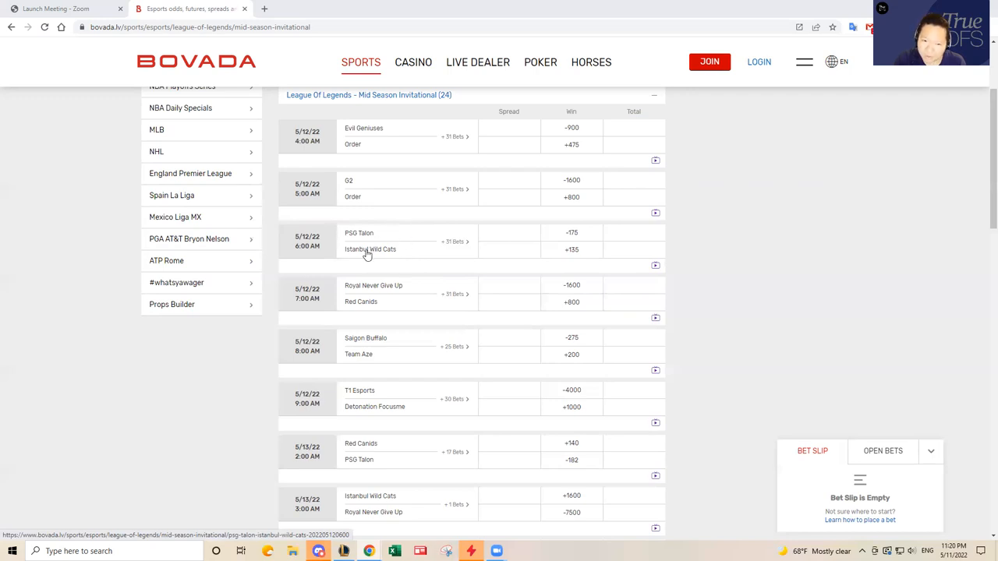
mouse_move(371, 249)
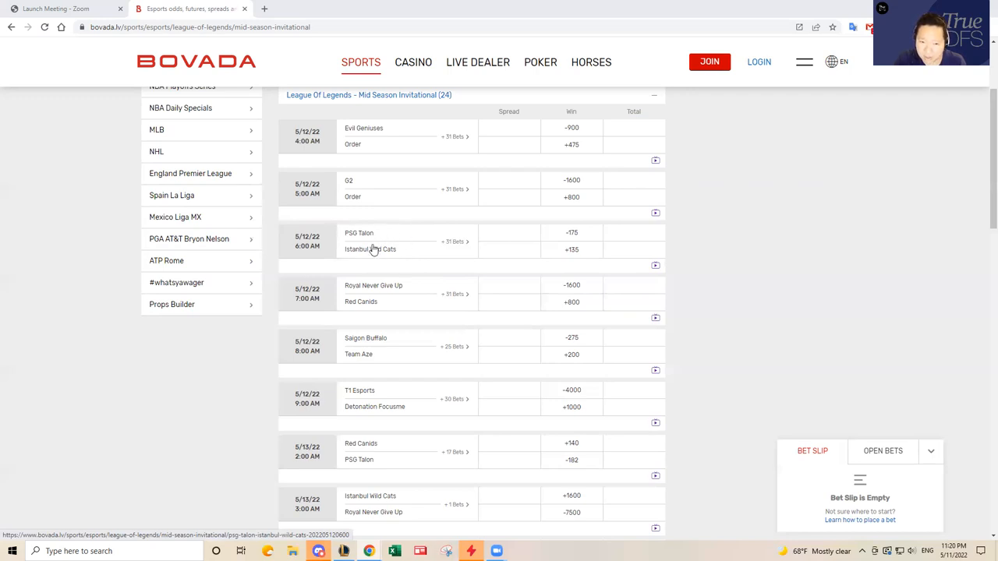
mouse_move(346, 258)
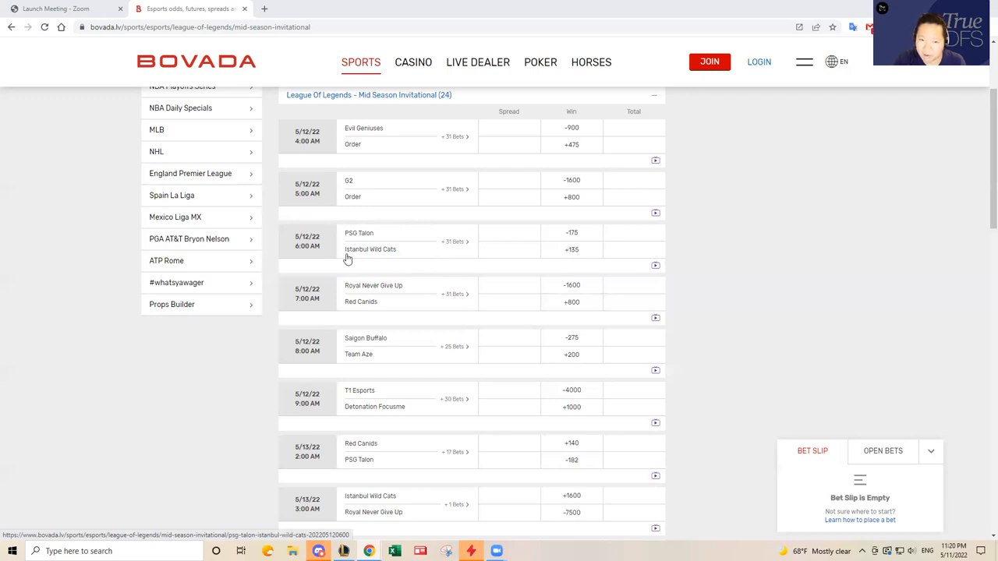
mouse_move(396, 255)
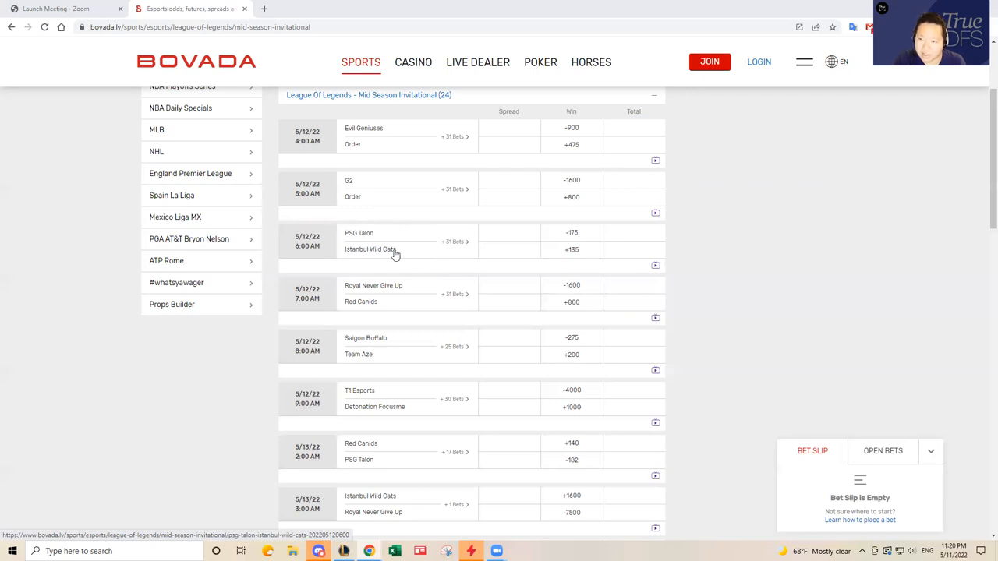
scroll(down, 3)
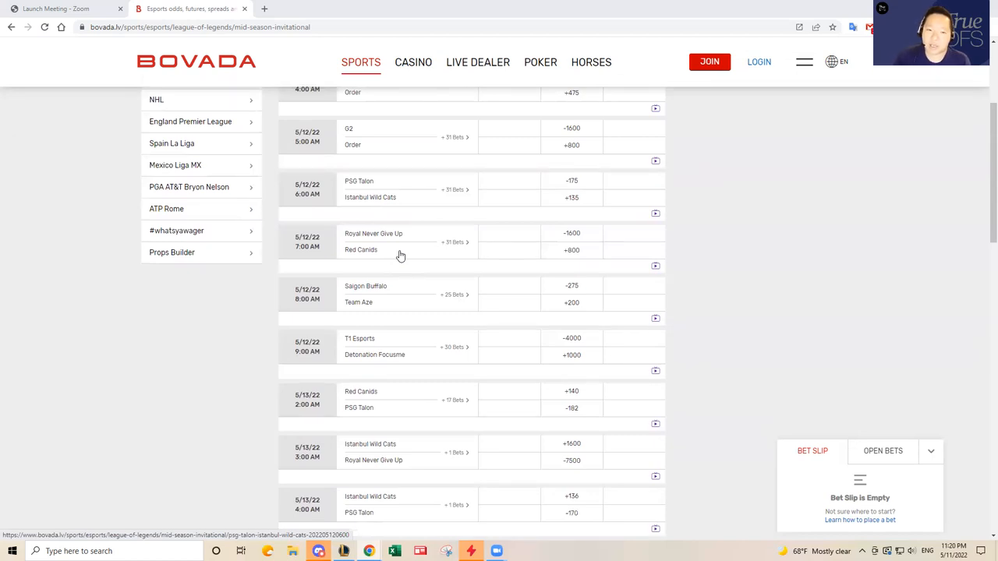
mouse_move(414, 241)
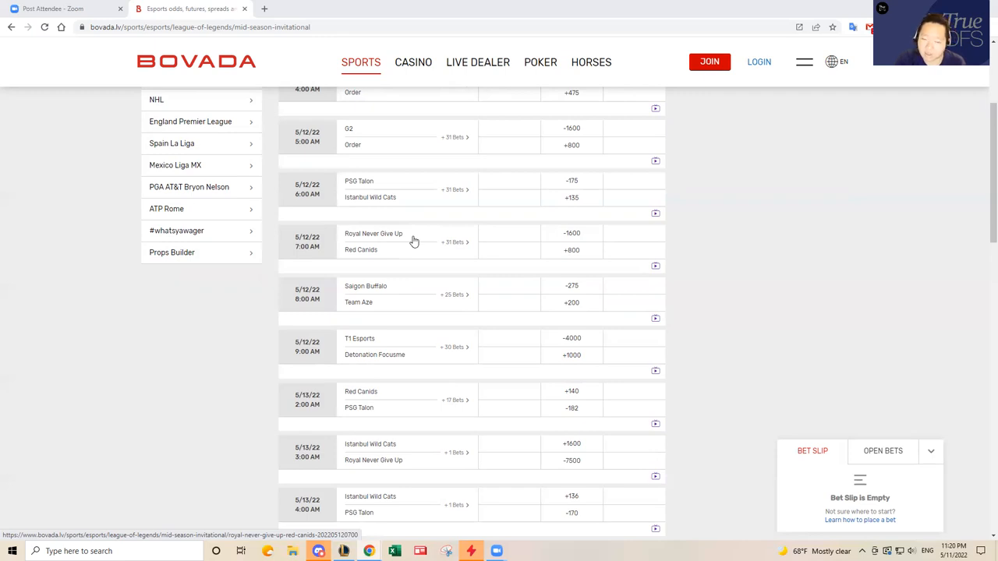
mouse_move(414, 240)
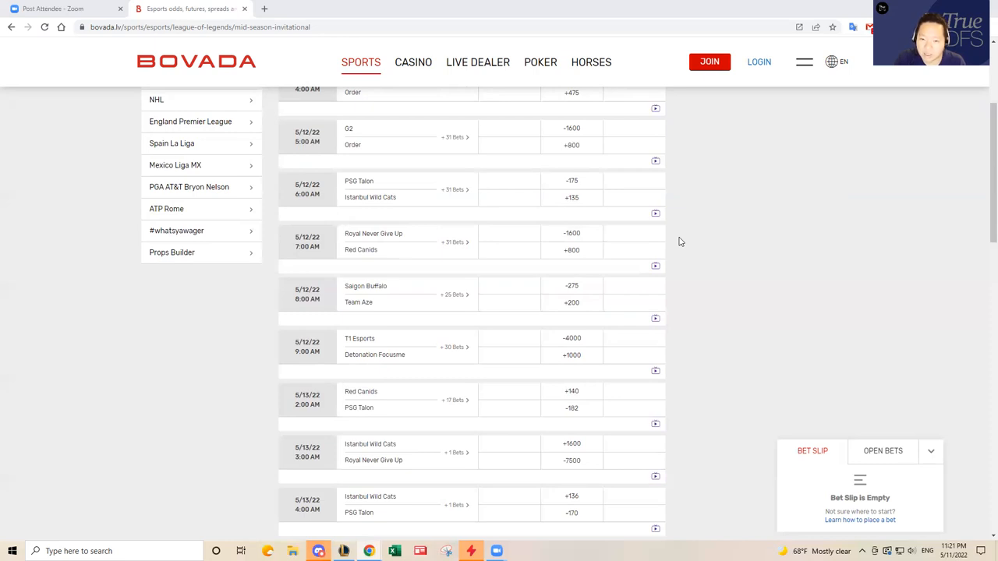
mouse_move(668, 242)
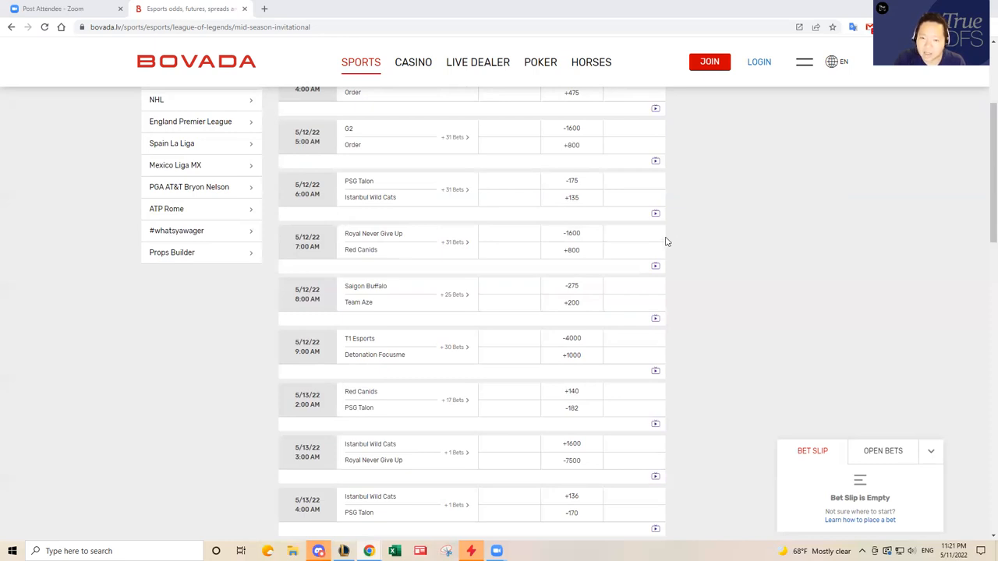
mouse_move(390, 256)
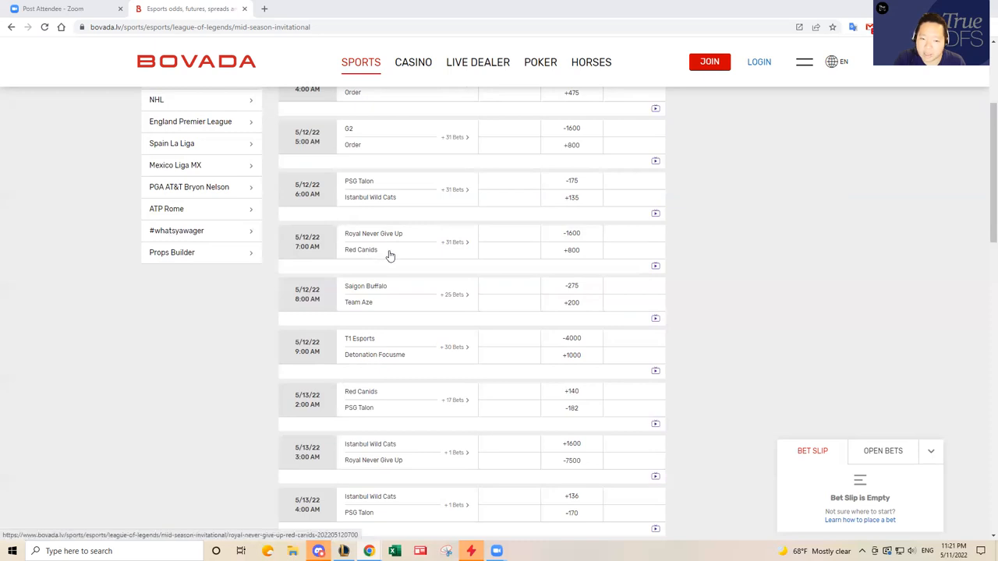
mouse_move(393, 254)
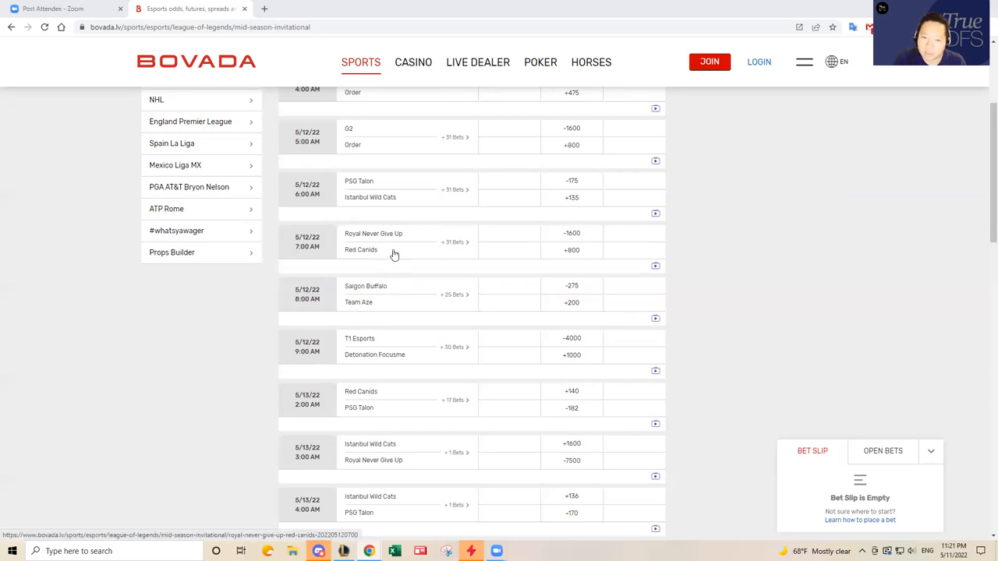
mouse_move(371, 256)
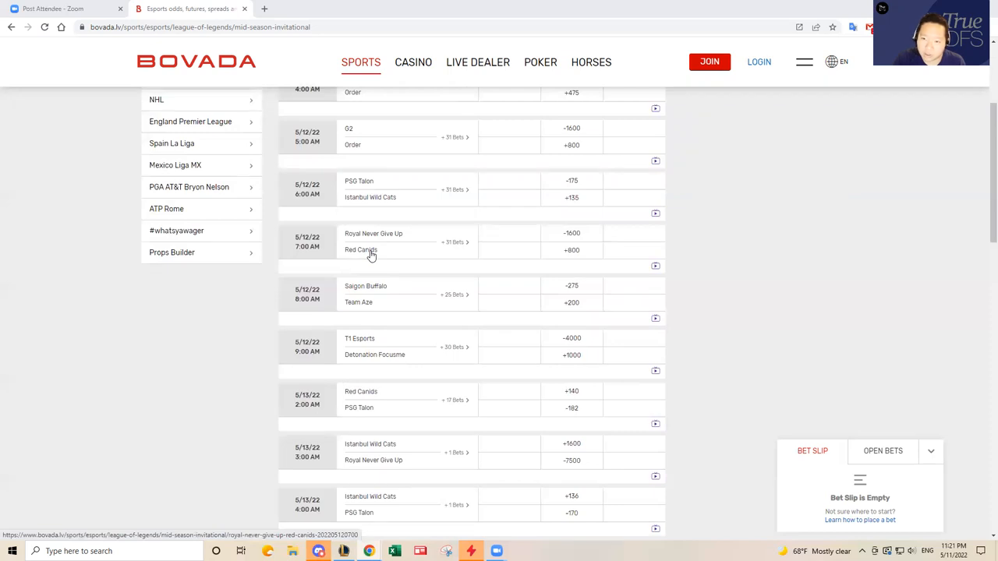
mouse_move(405, 240)
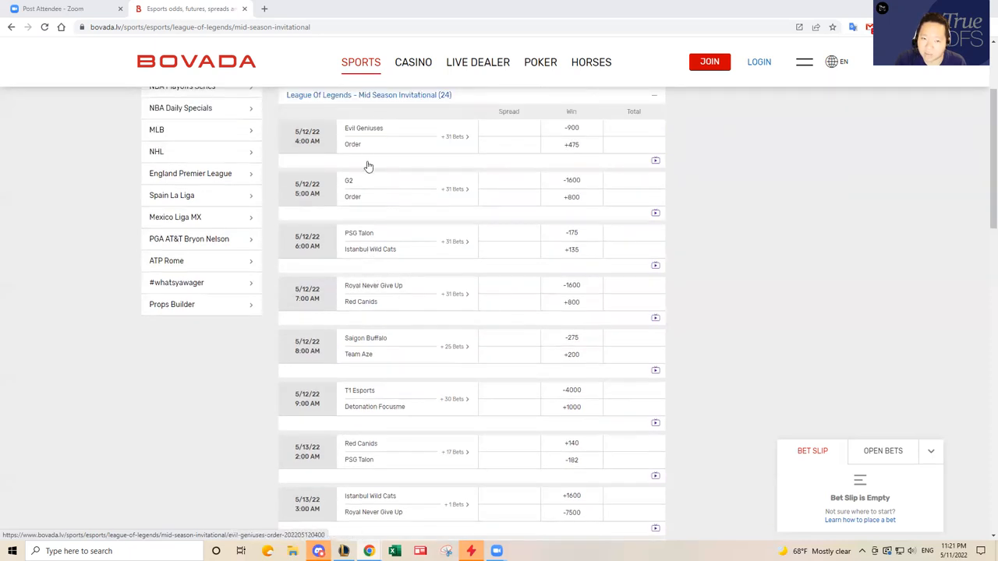
mouse_move(401, 299)
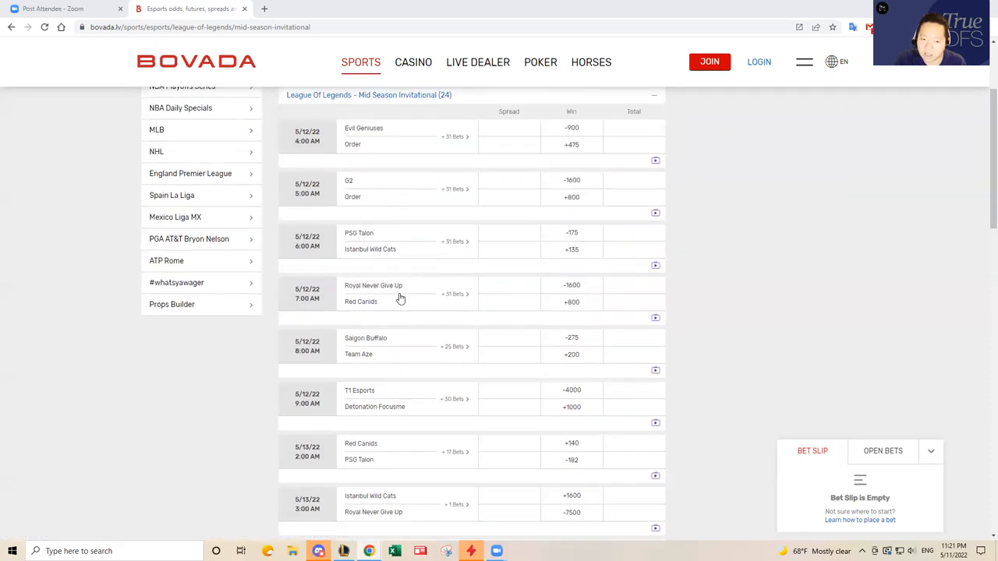
scroll(down, 3)
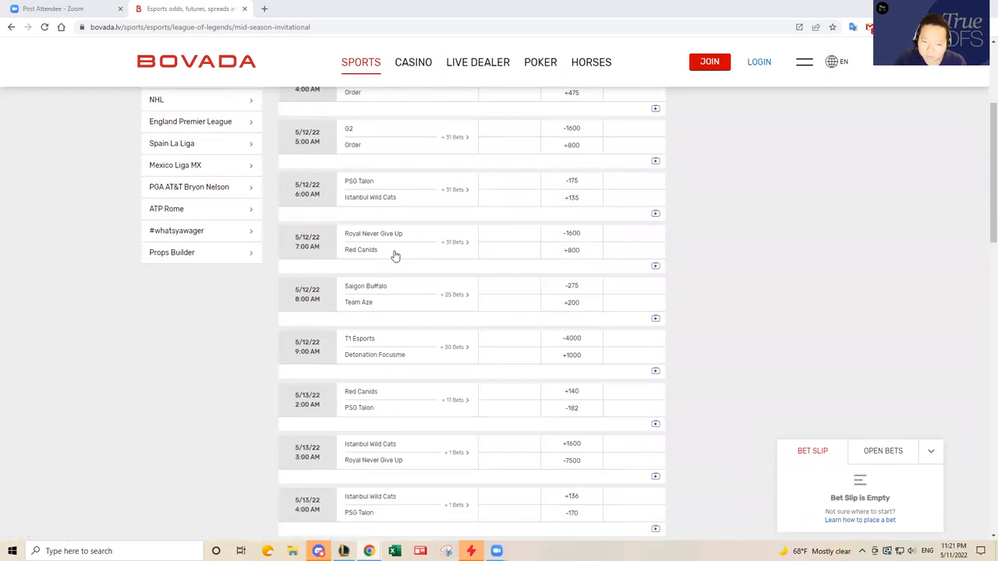
mouse_move(404, 240)
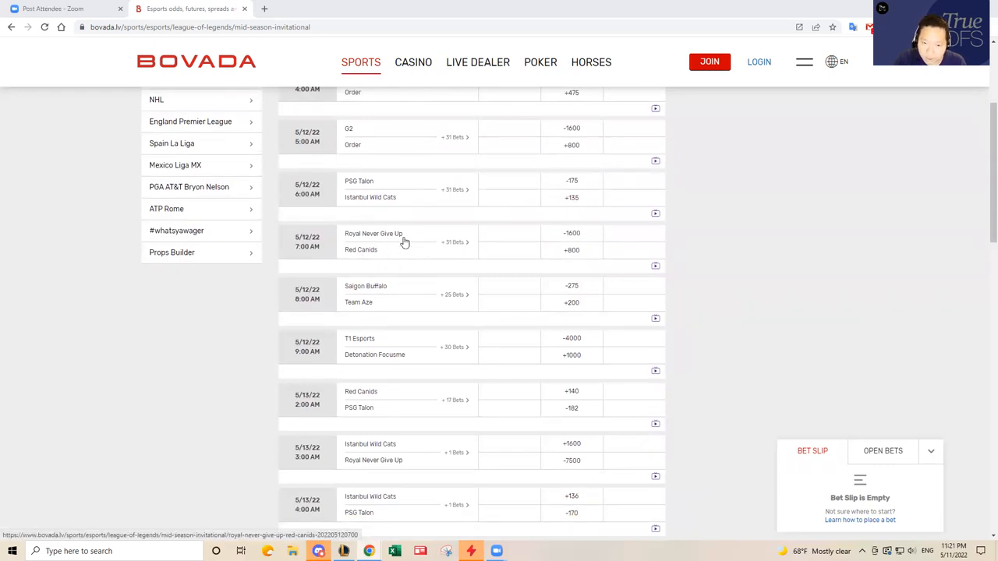
mouse_move(402, 251)
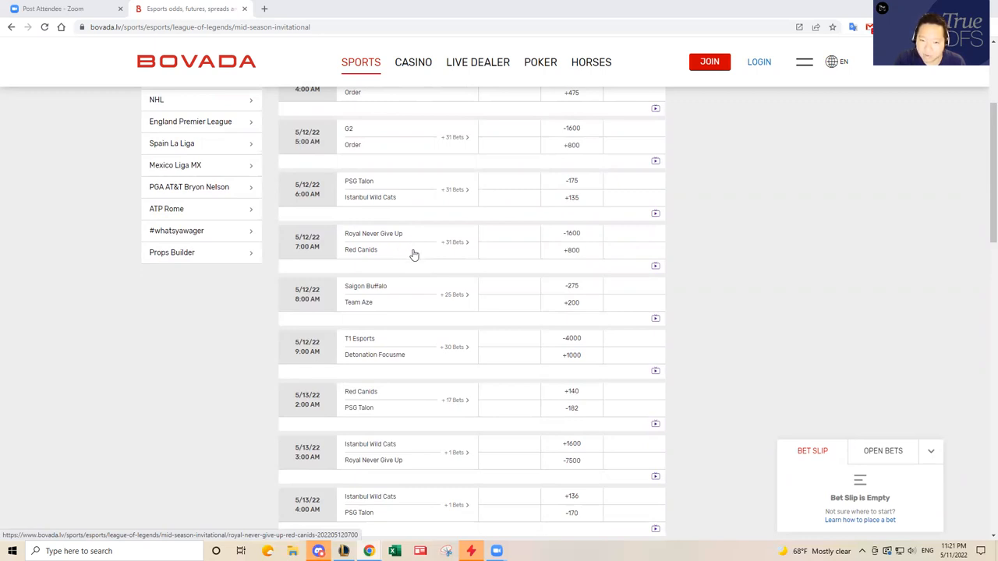
mouse_move(412, 256)
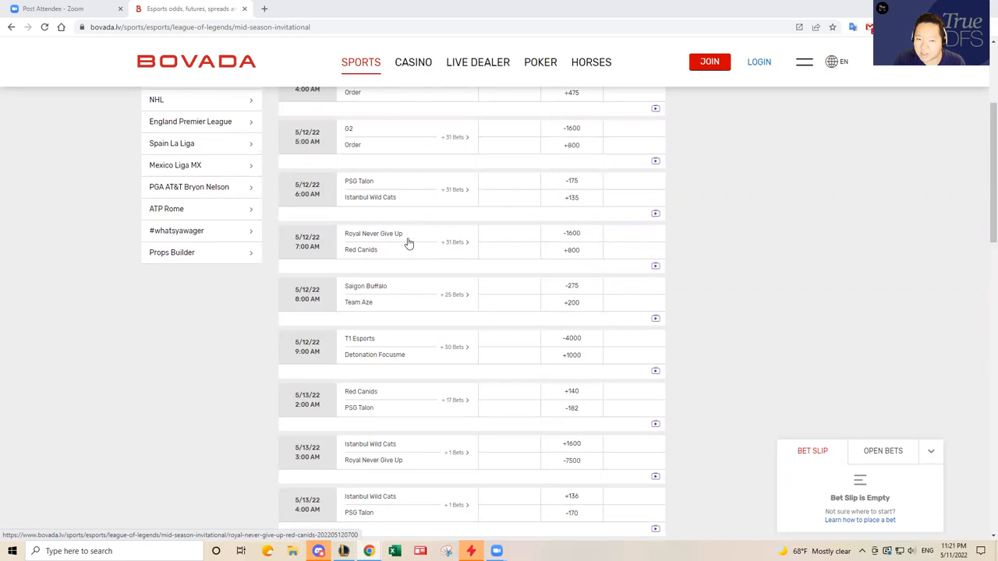
mouse_move(418, 254)
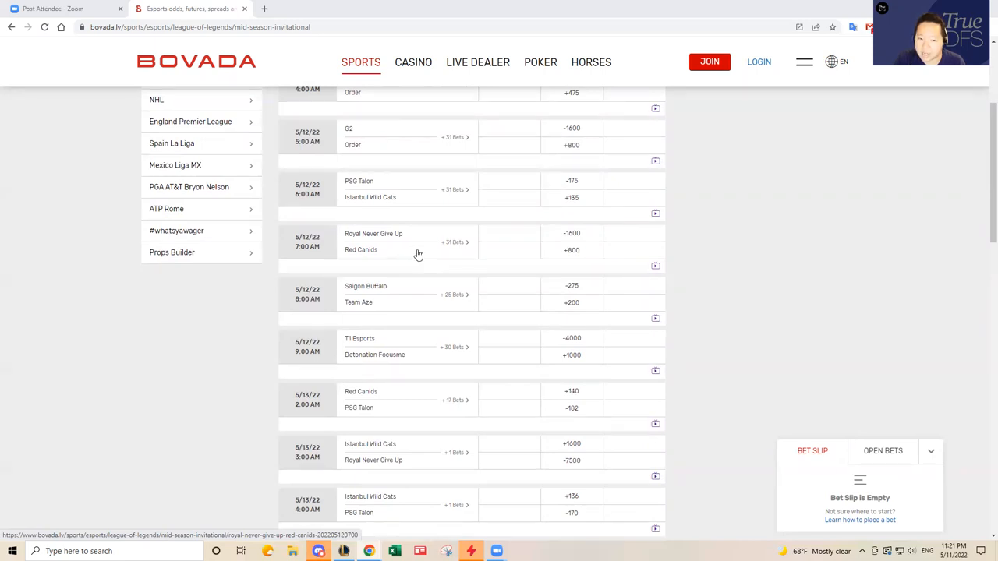
mouse_move(421, 256)
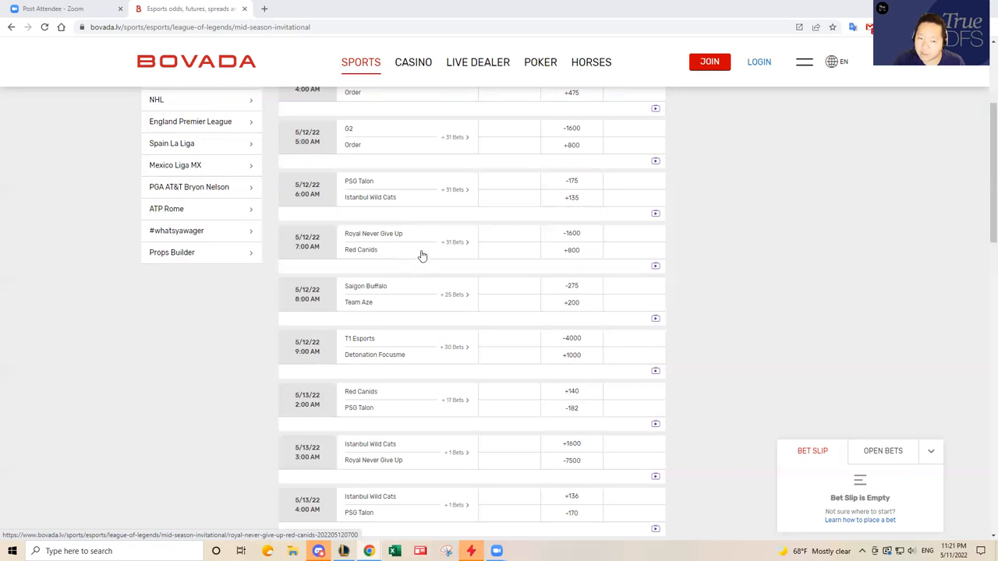
mouse_move(412, 243)
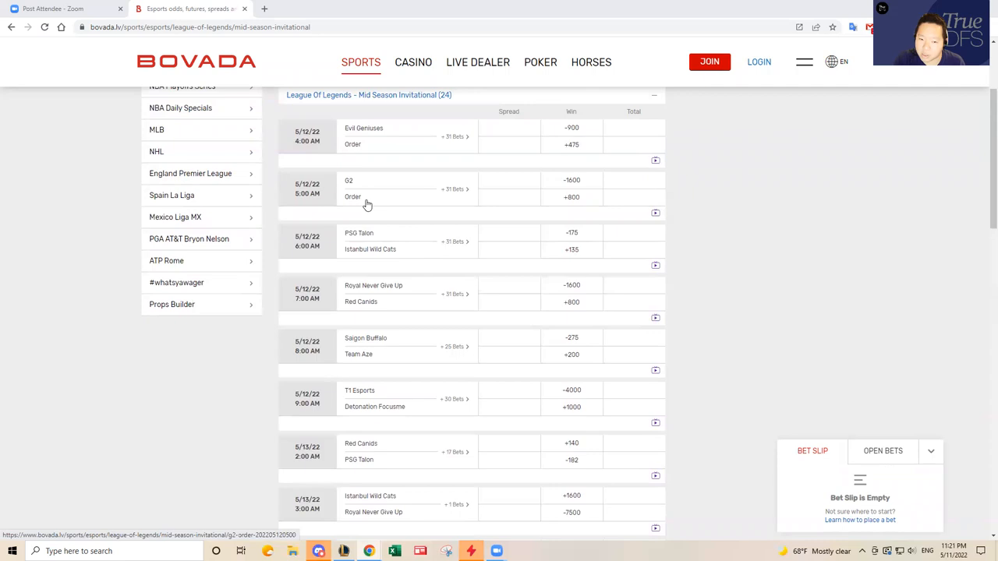
mouse_move(357, 184)
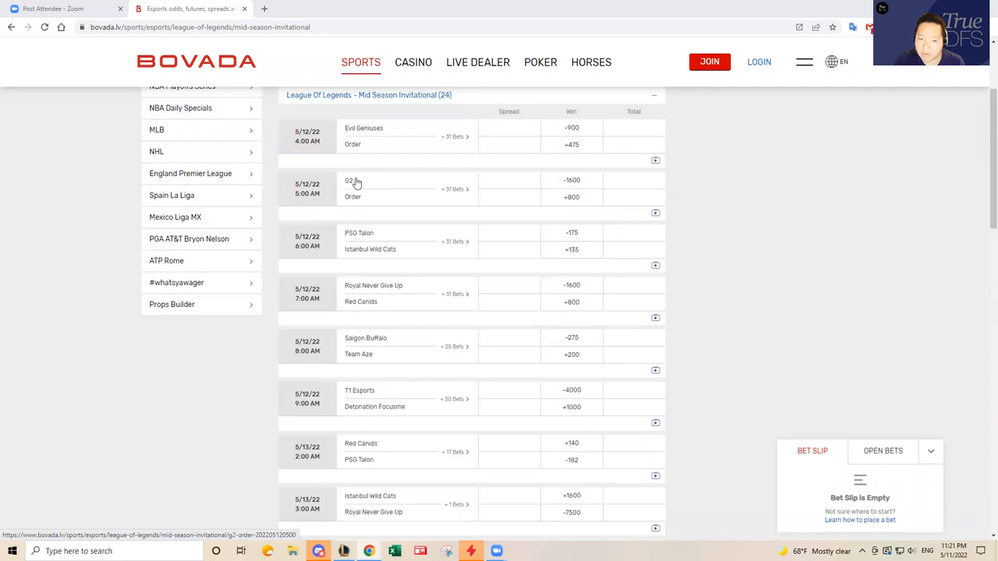
mouse_move(415, 274)
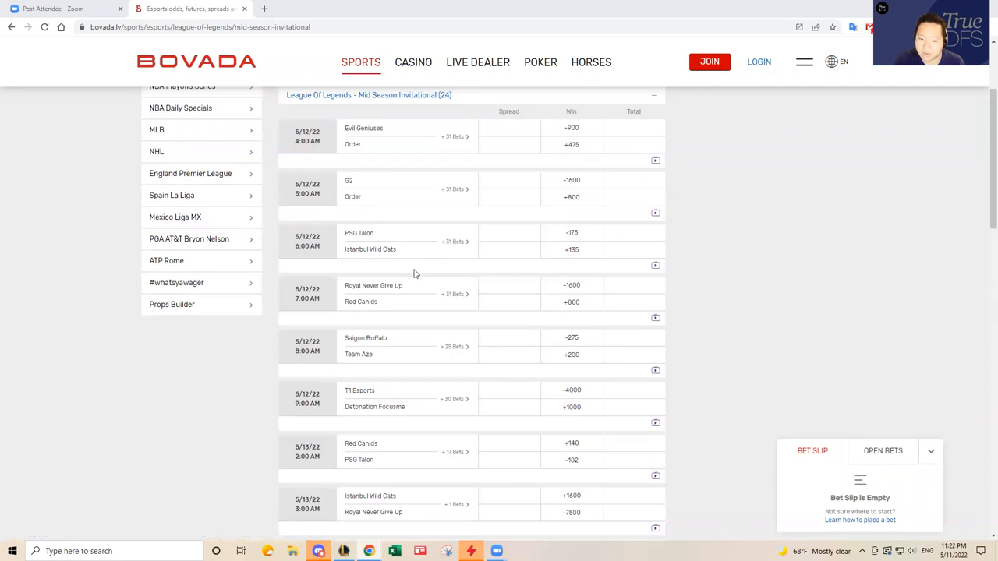
scroll(down, 3)
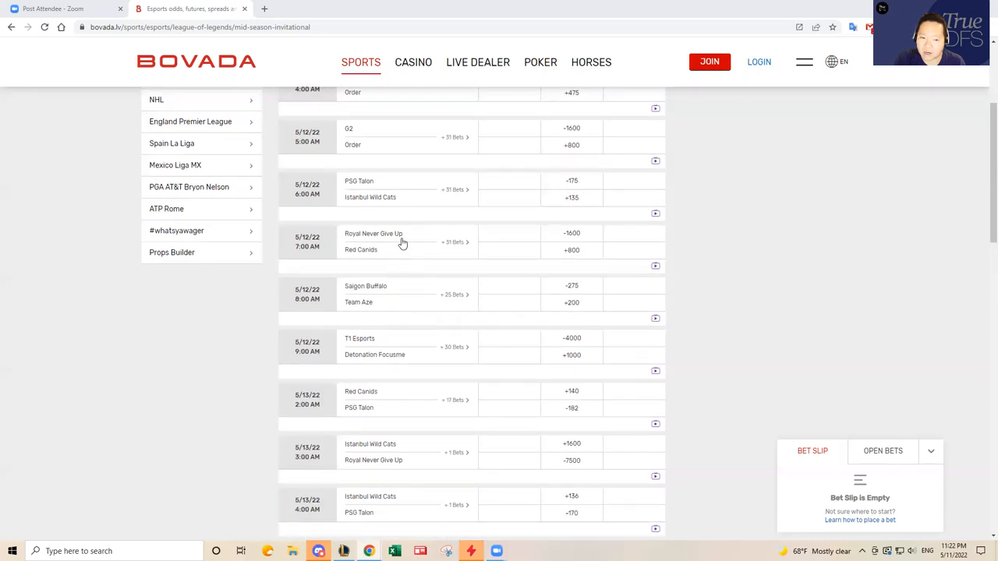
mouse_move(371, 187)
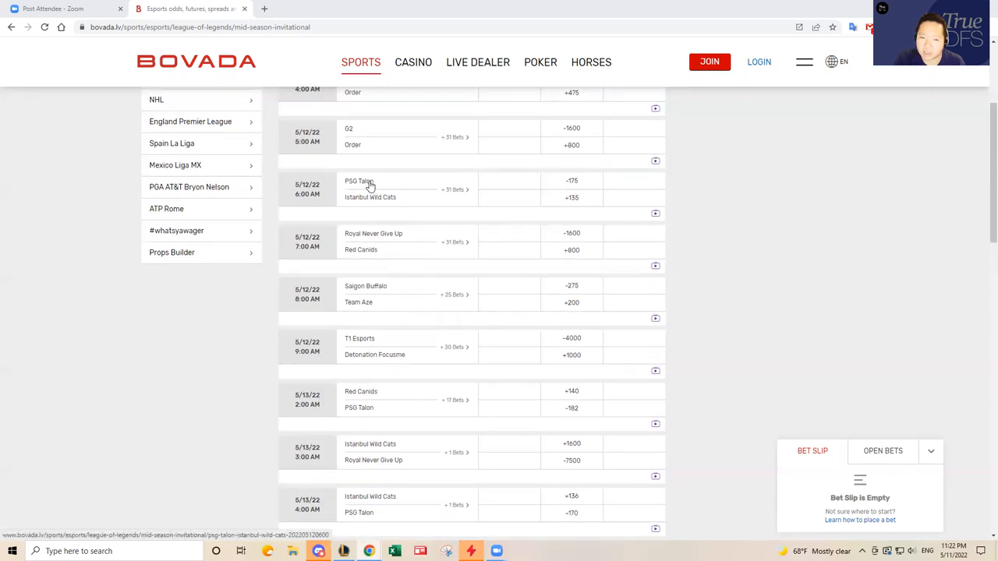
mouse_move(382, 189)
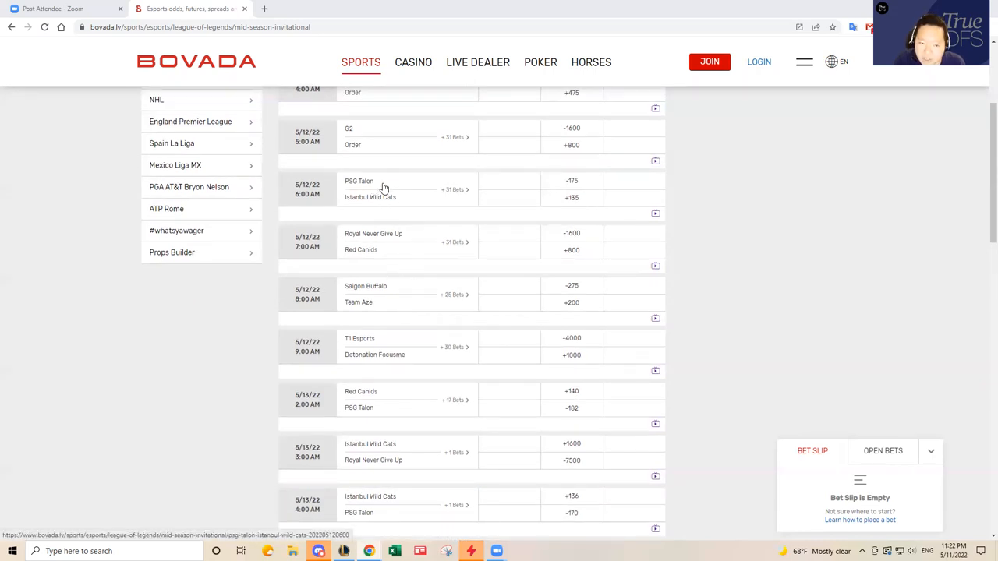
mouse_move(393, 258)
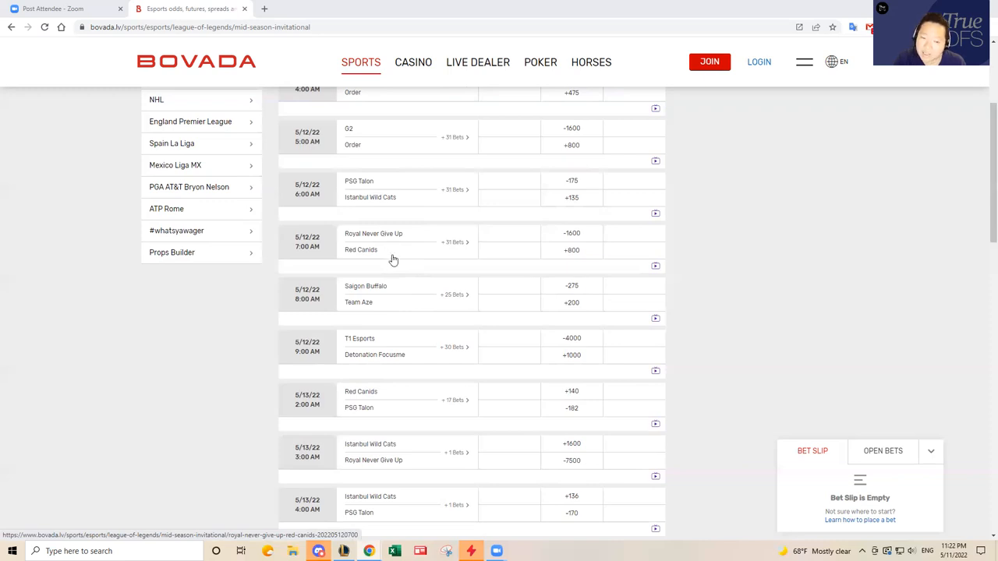
mouse_move(406, 262)
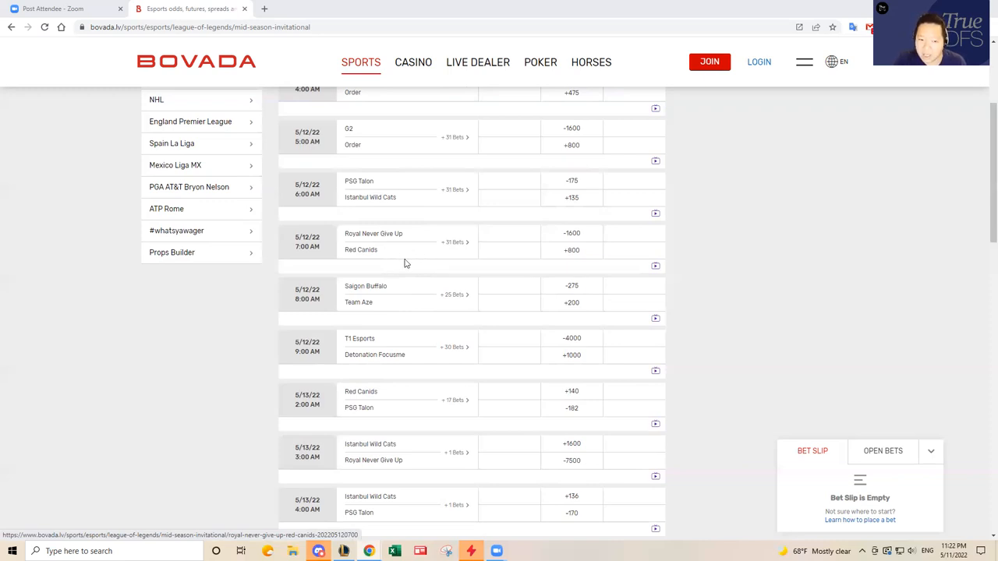
mouse_move(396, 254)
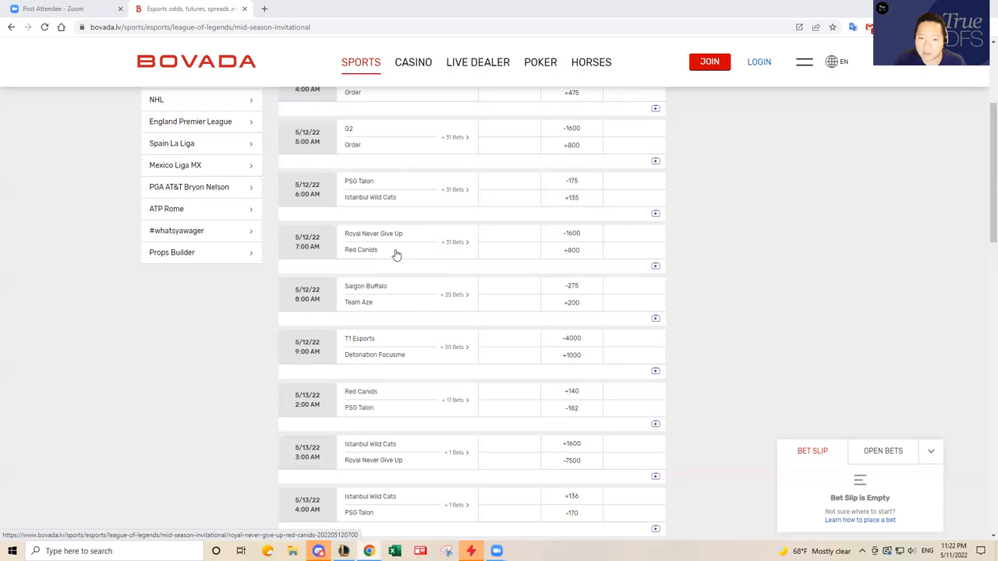
mouse_move(393, 256)
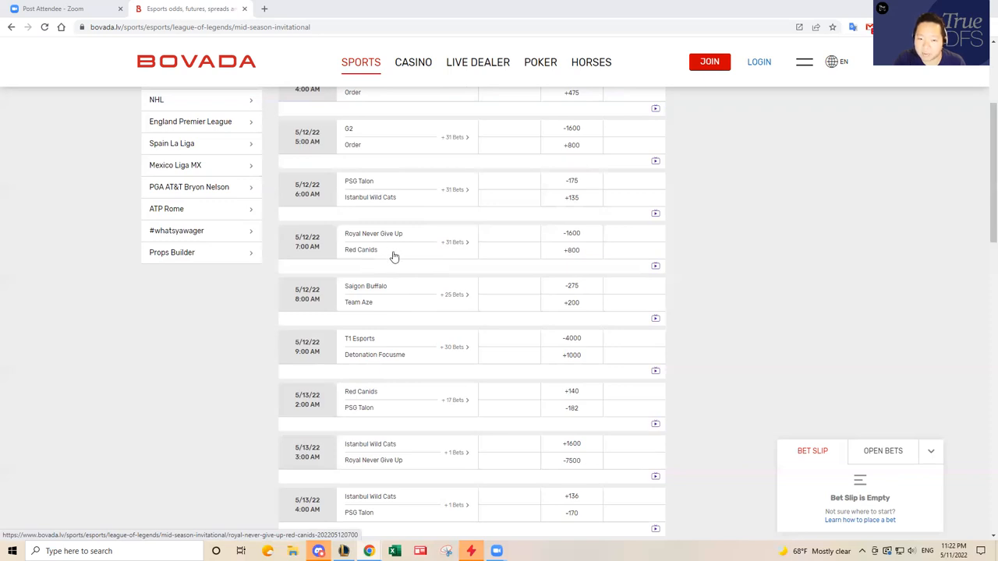
mouse_move(398, 256)
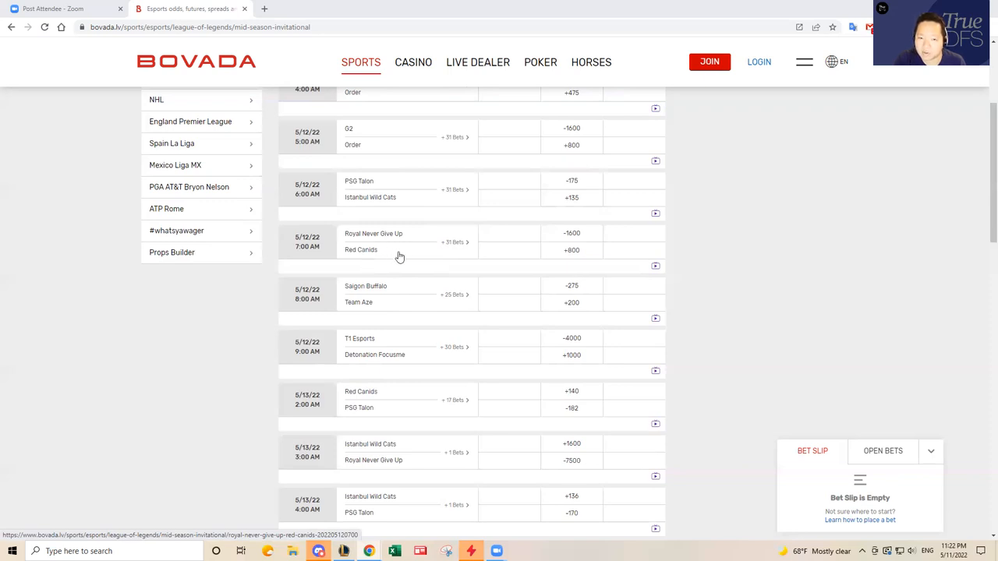
scroll(down, 3)
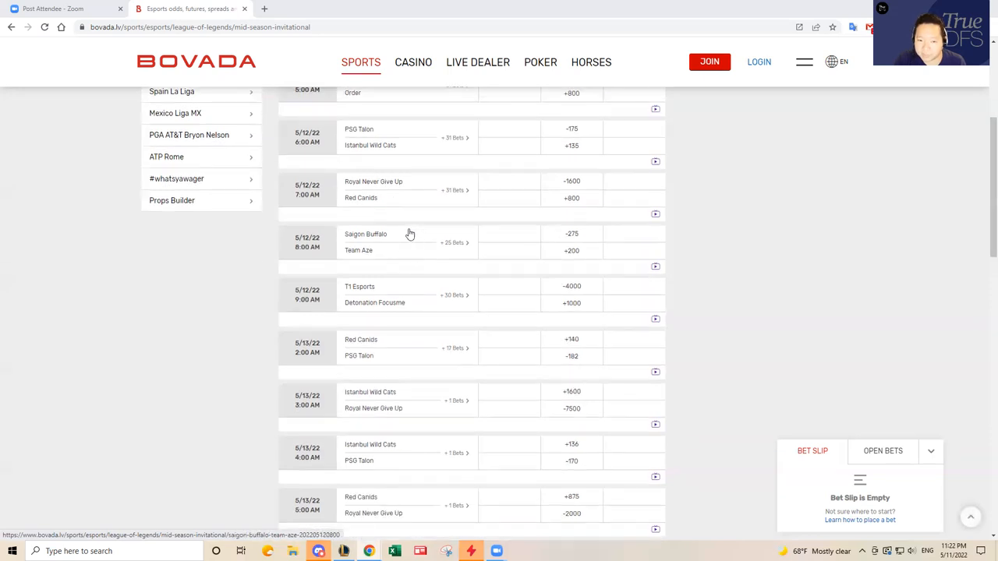
mouse_move(424, 187)
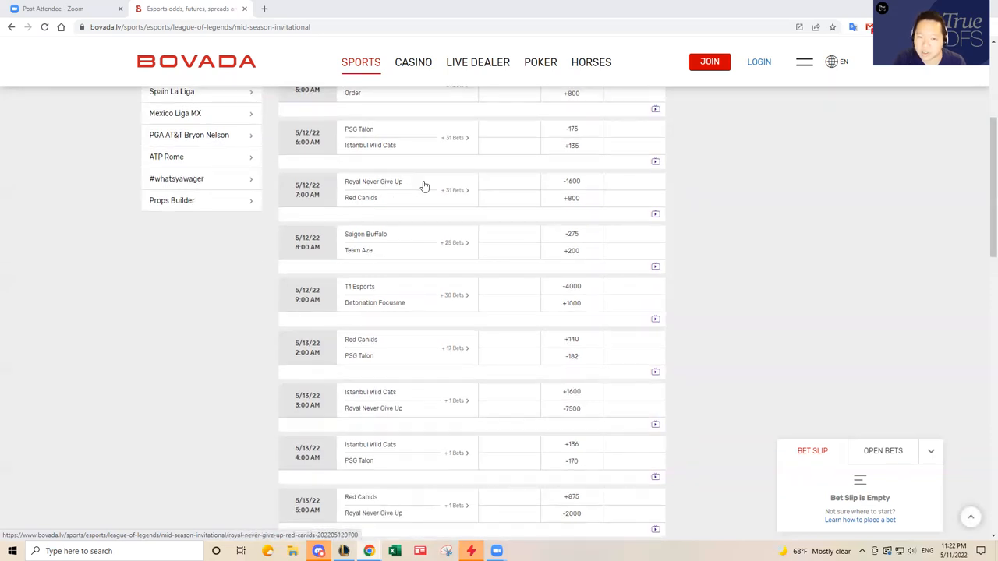
mouse_move(421, 239)
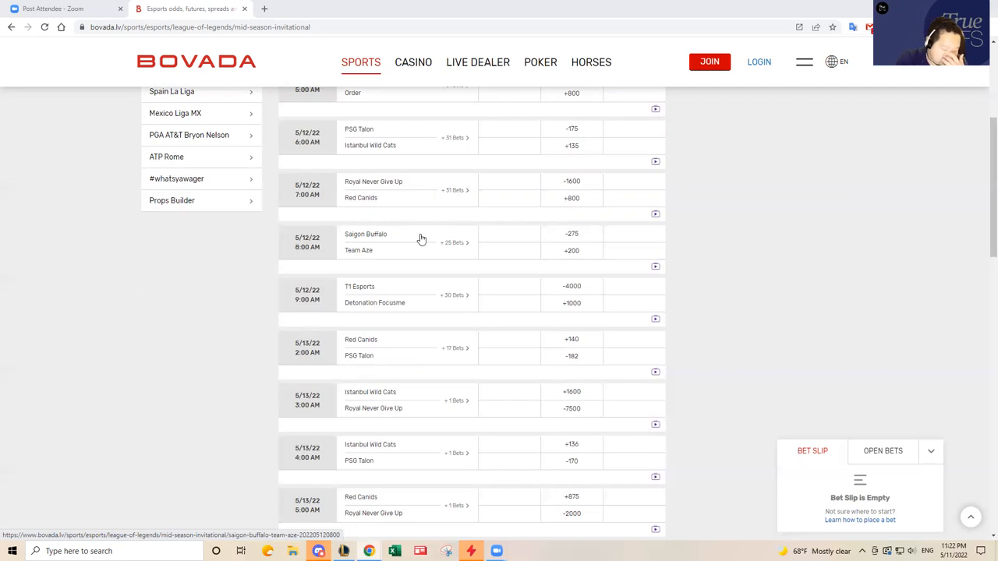
mouse_move(418, 239)
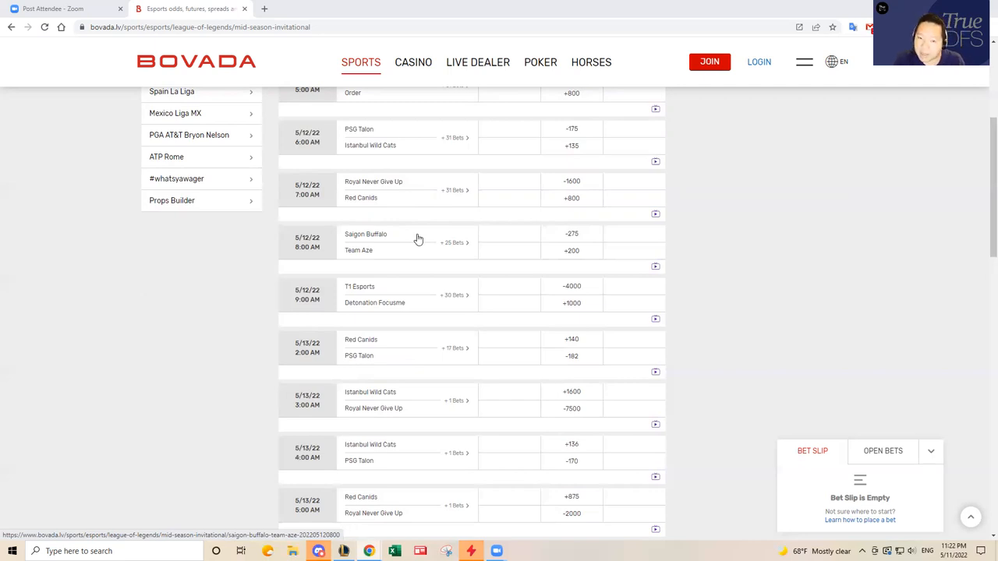
mouse_move(415, 244)
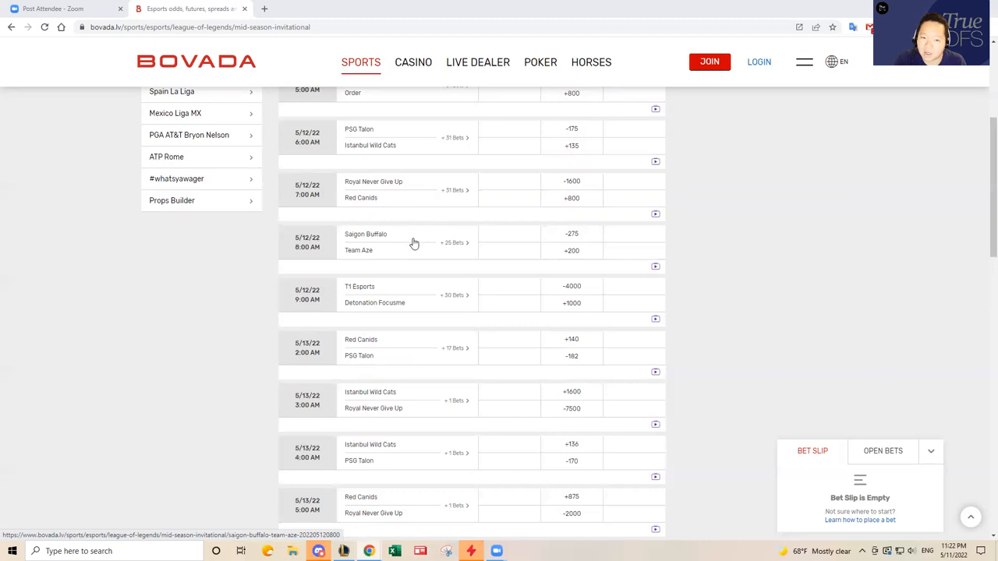
mouse_move(413, 240)
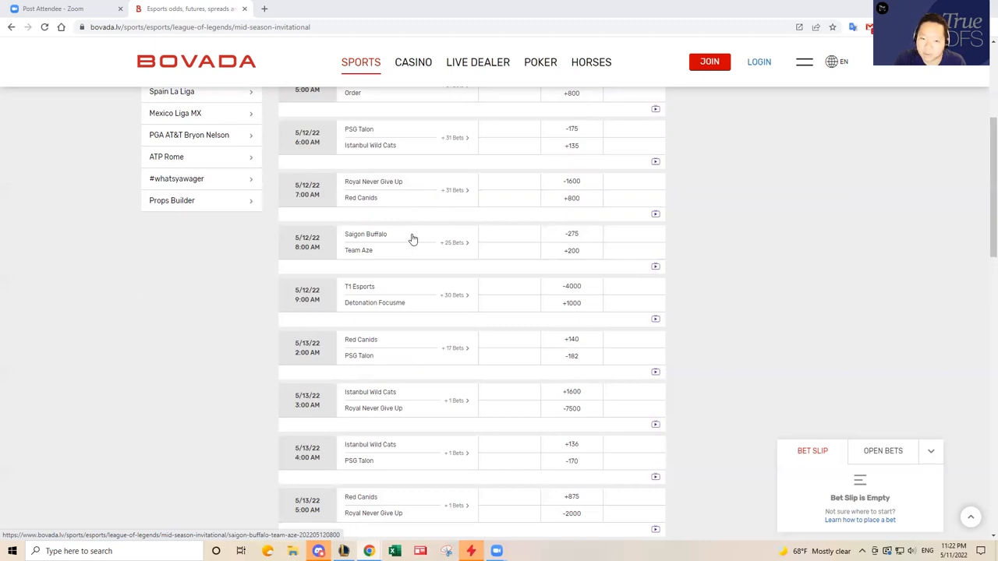
mouse_move(375, 256)
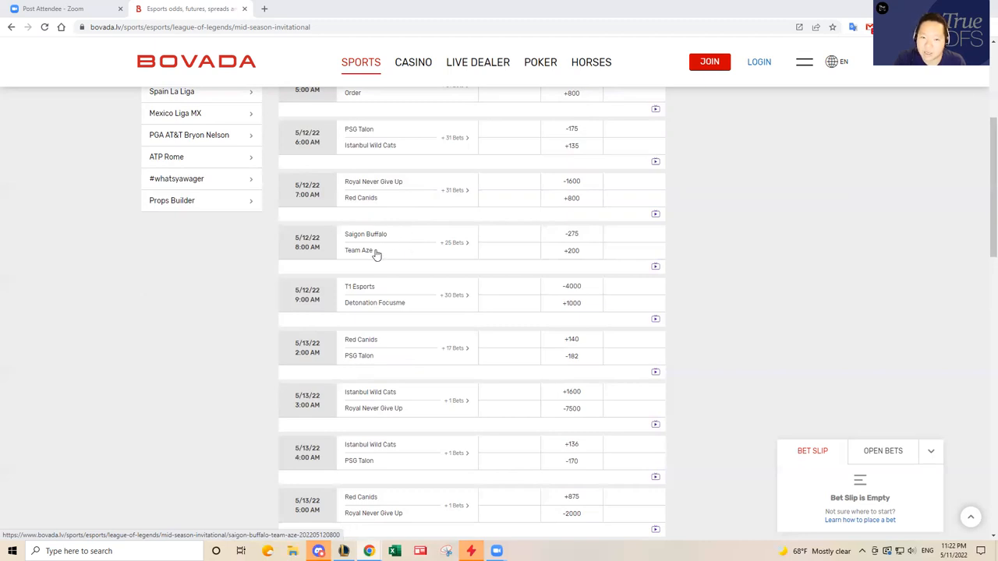
mouse_move(399, 258)
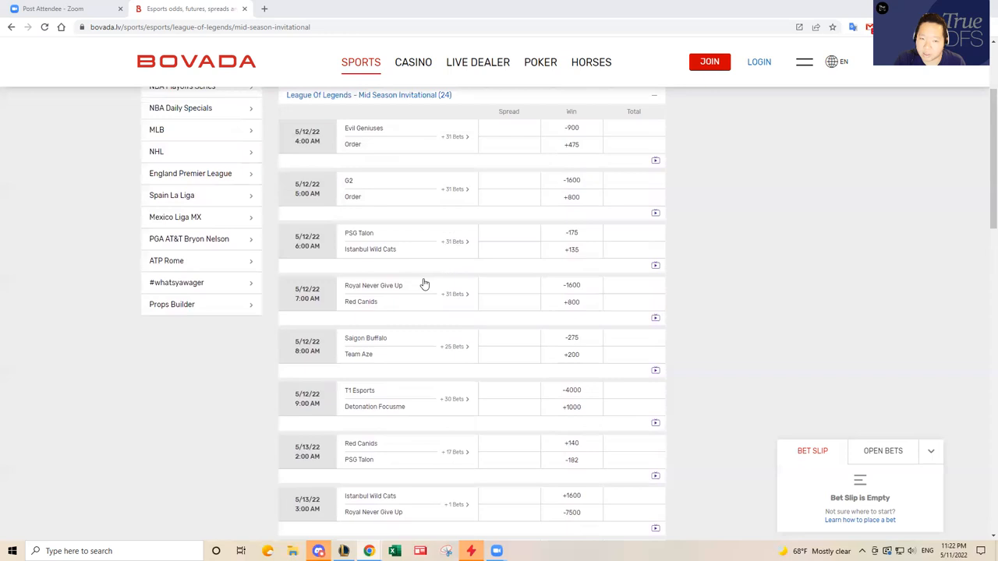
scroll(down, 3)
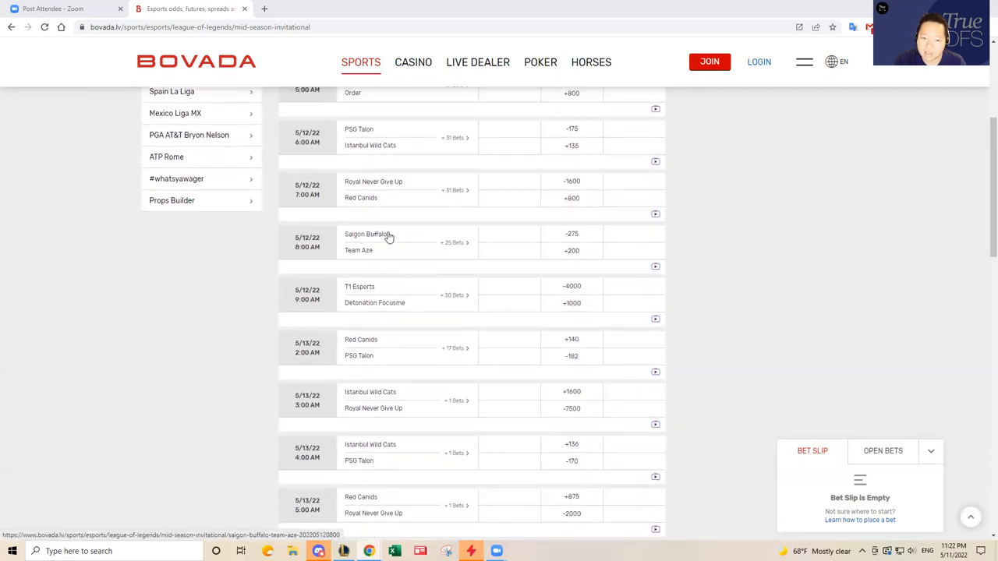
mouse_move(355, 252)
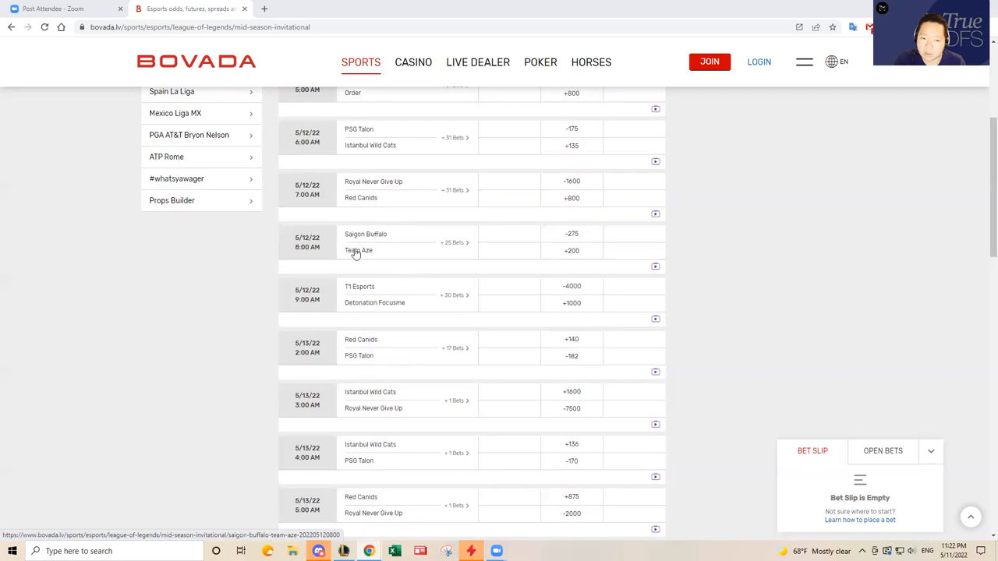
mouse_move(378, 249)
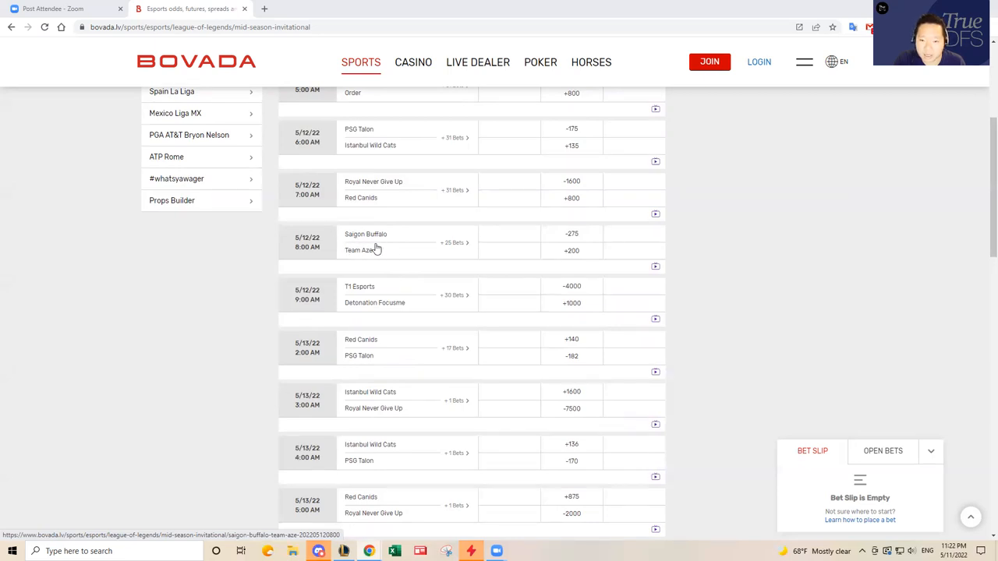
mouse_move(378, 251)
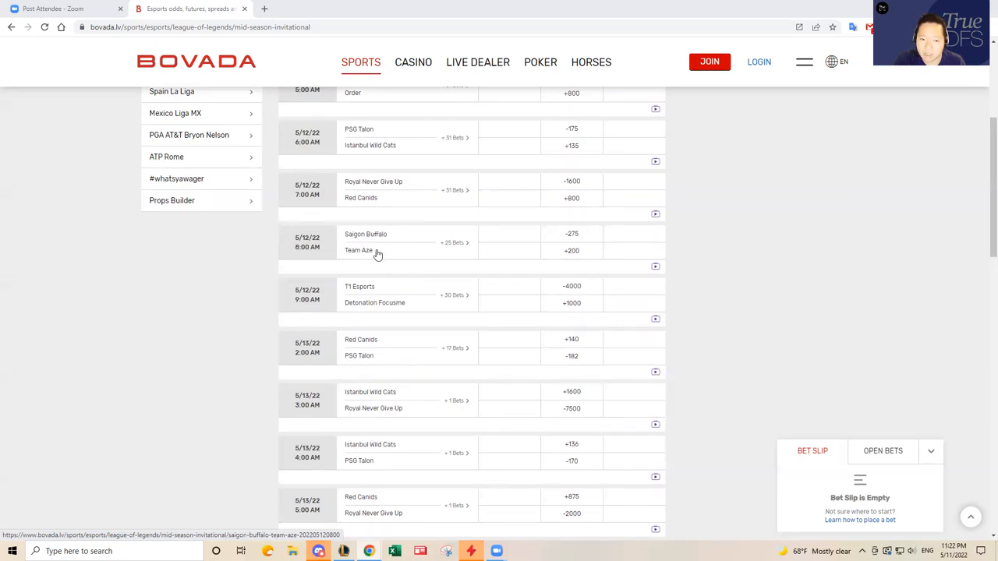
mouse_move(371, 240)
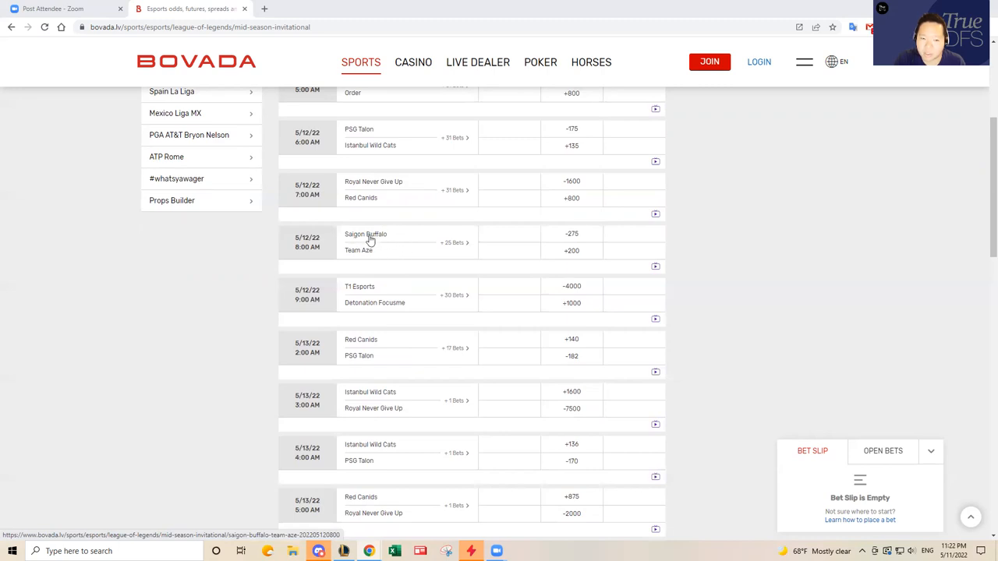
mouse_move(380, 237)
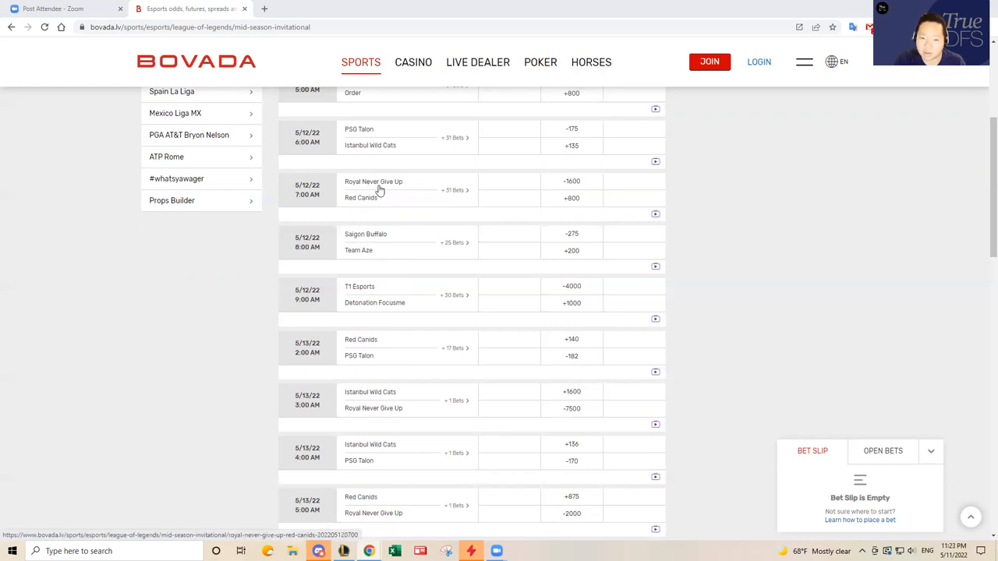
mouse_move(381, 243)
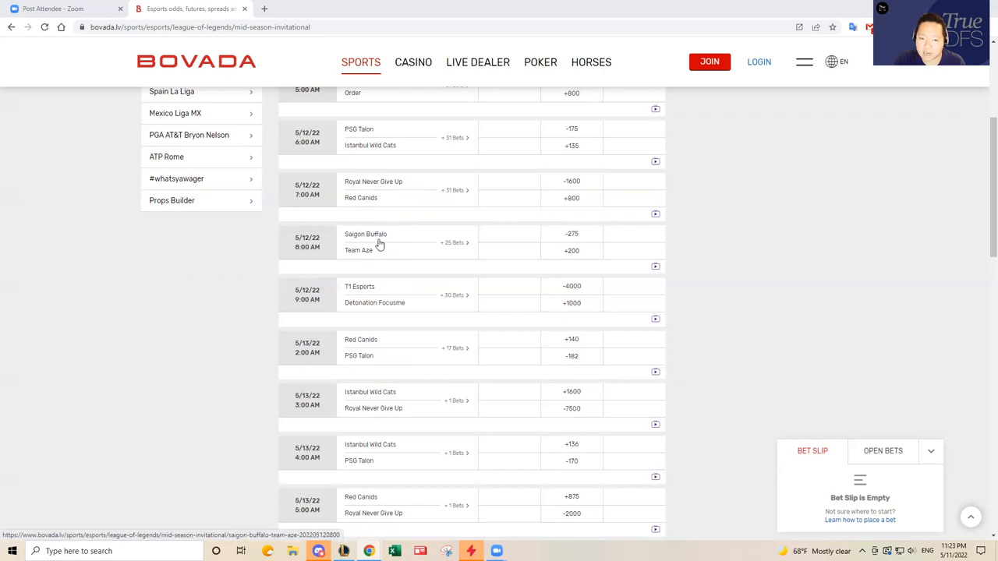
mouse_move(393, 256)
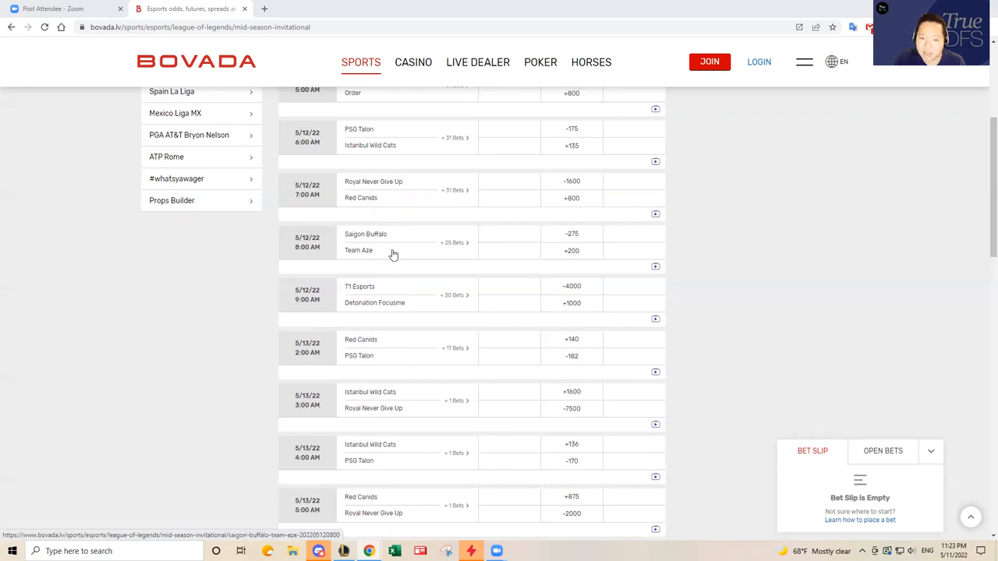
mouse_move(371, 259)
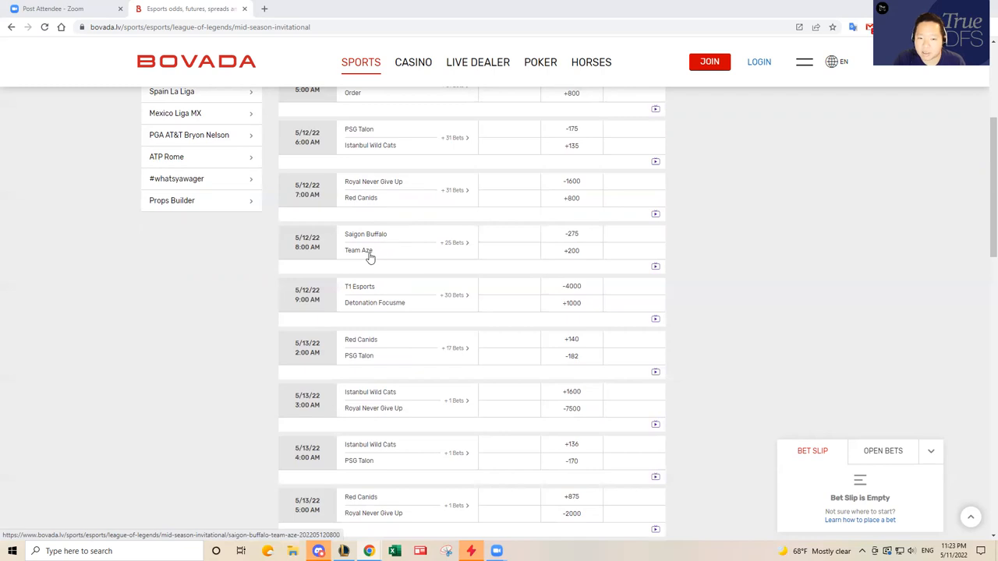
mouse_move(393, 196)
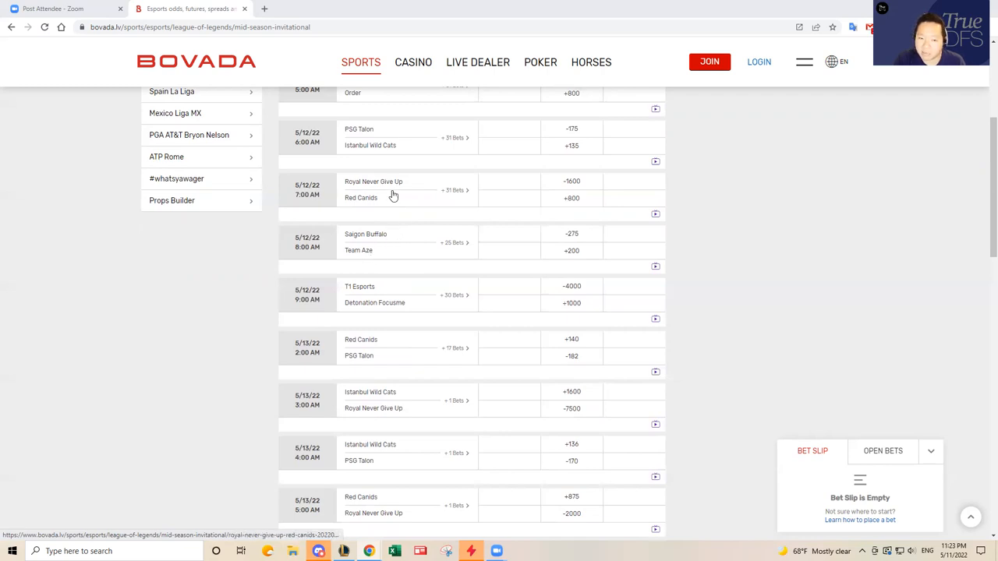
mouse_move(402, 243)
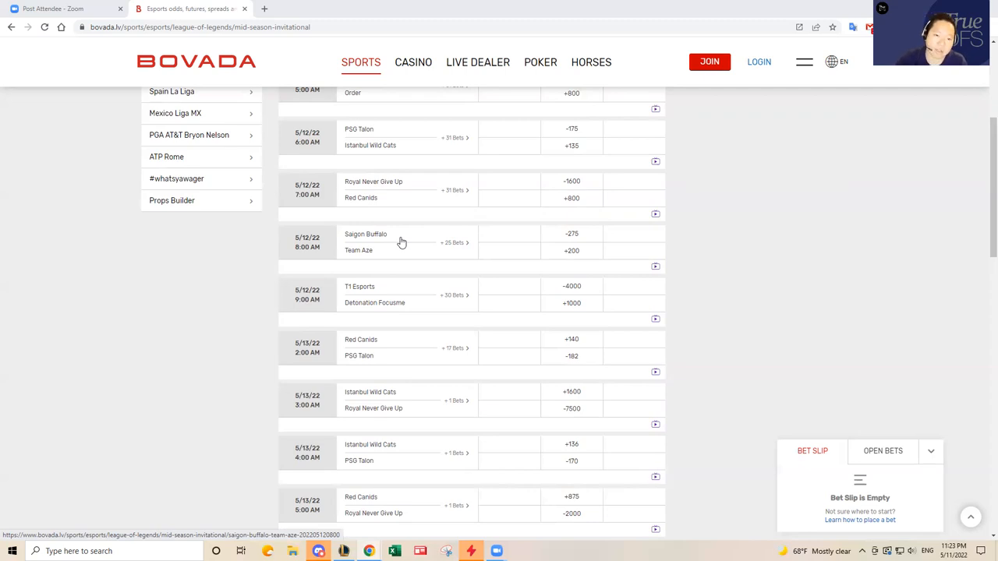
mouse_move(378, 245)
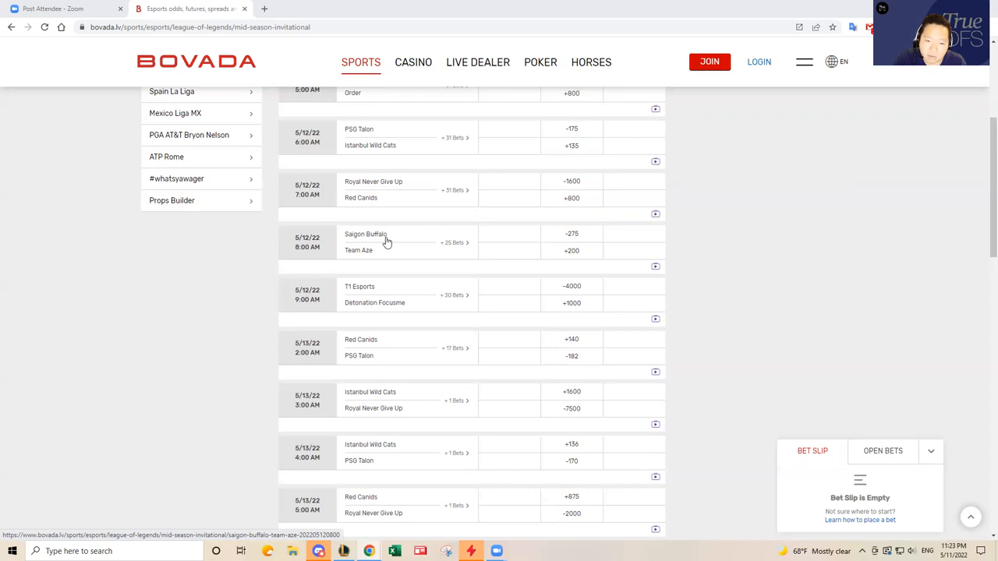
mouse_move(398, 240)
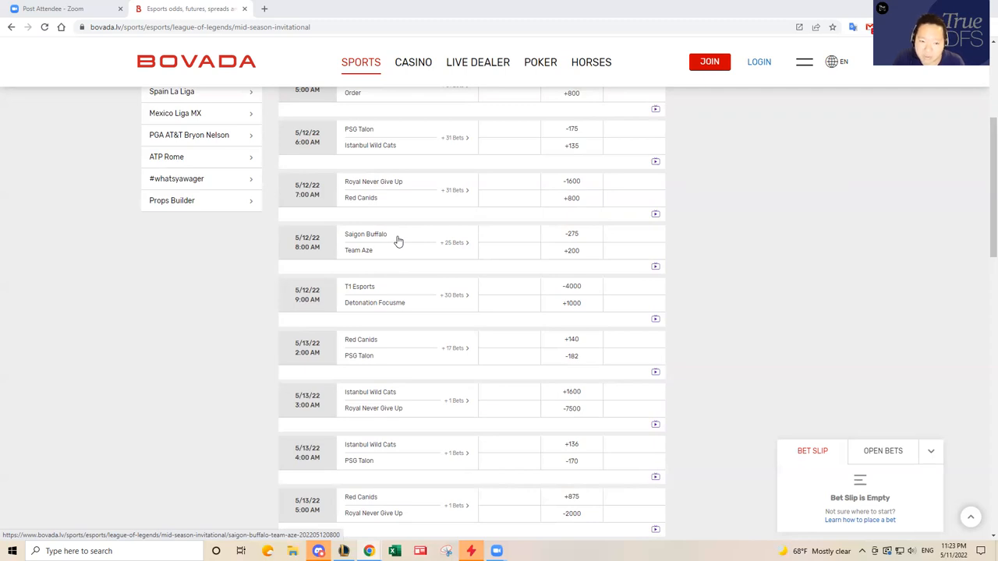
mouse_move(380, 248)
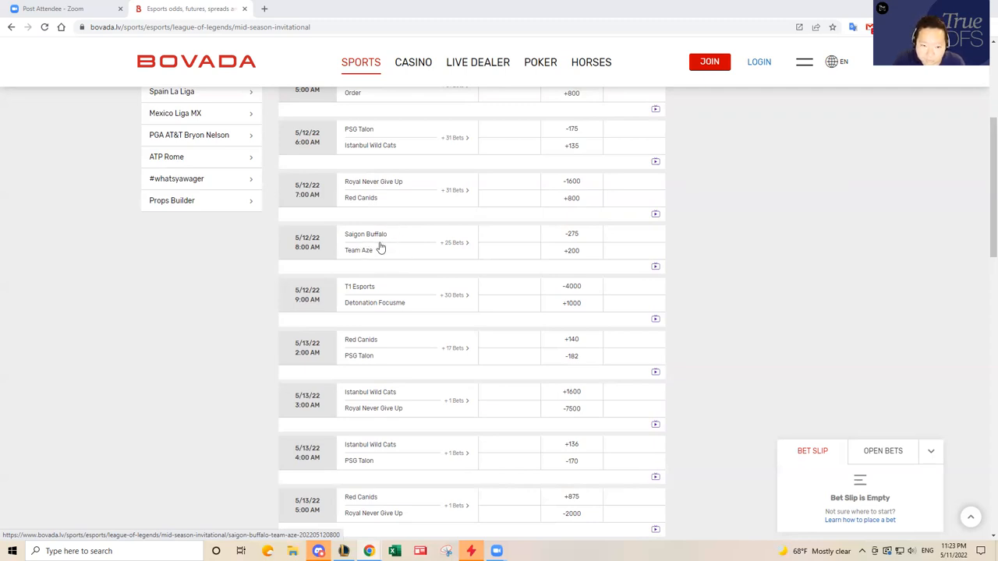
mouse_move(396, 262)
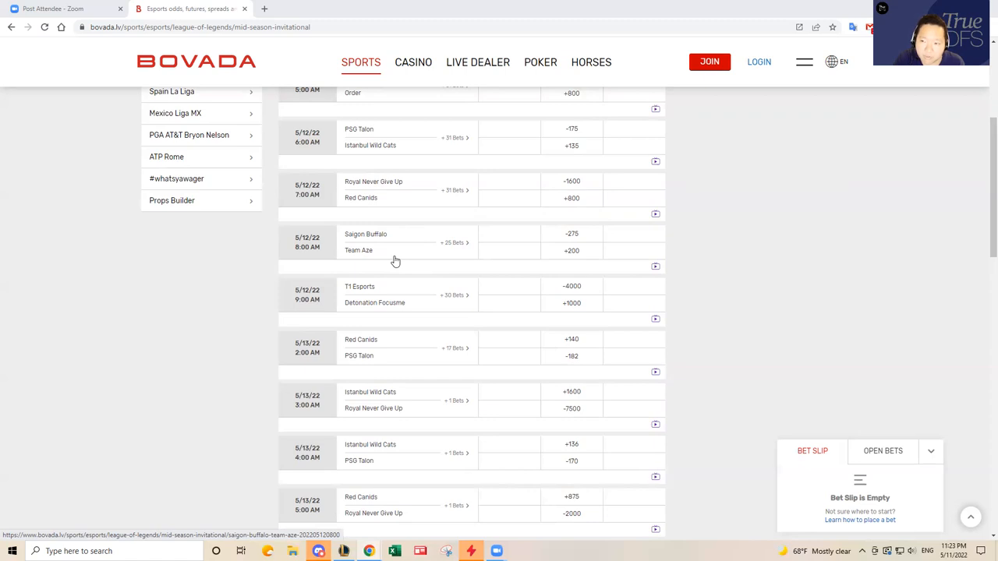
mouse_move(409, 257)
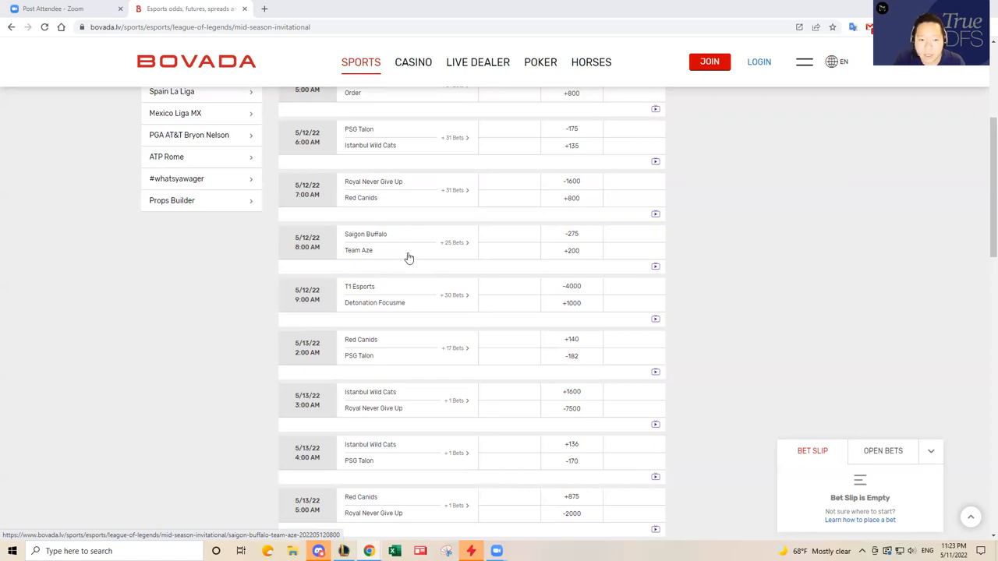
mouse_move(402, 289)
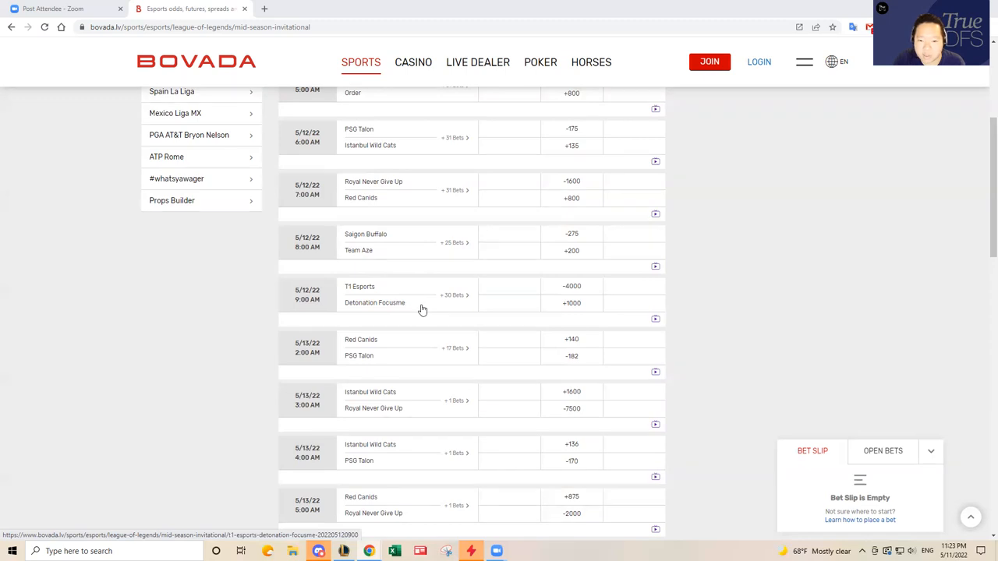
mouse_move(419, 313)
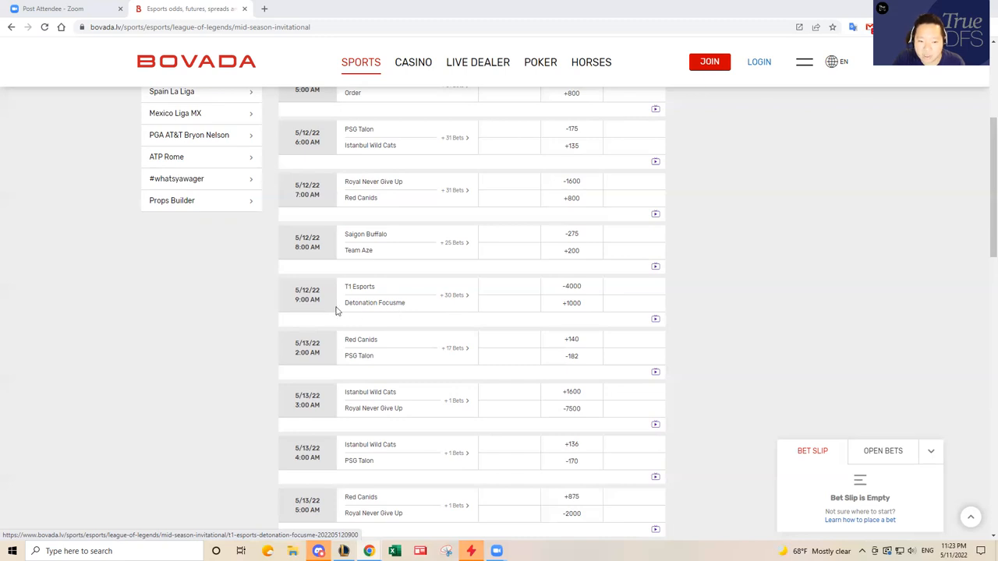
mouse_move(409, 305)
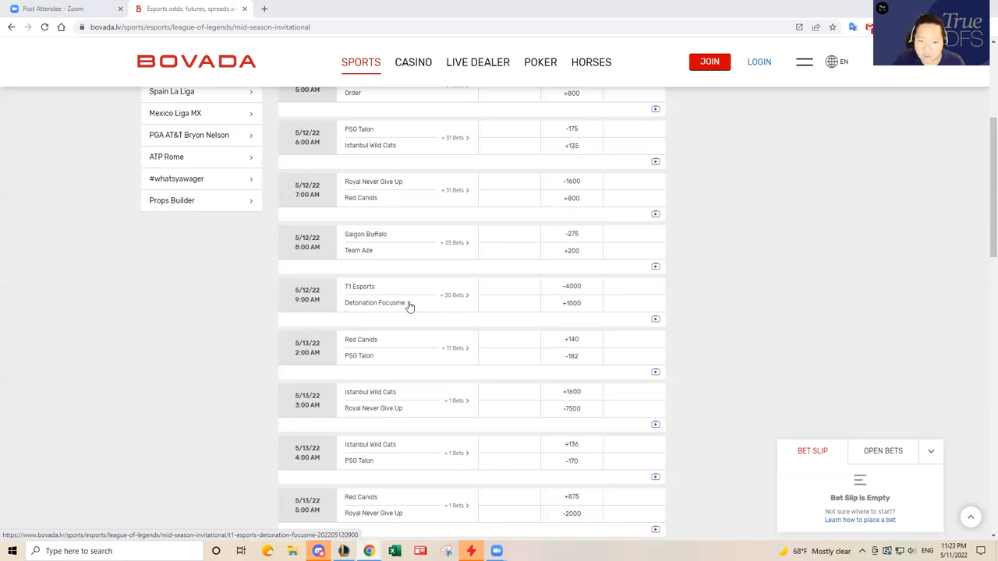
mouse_move(414, 309)
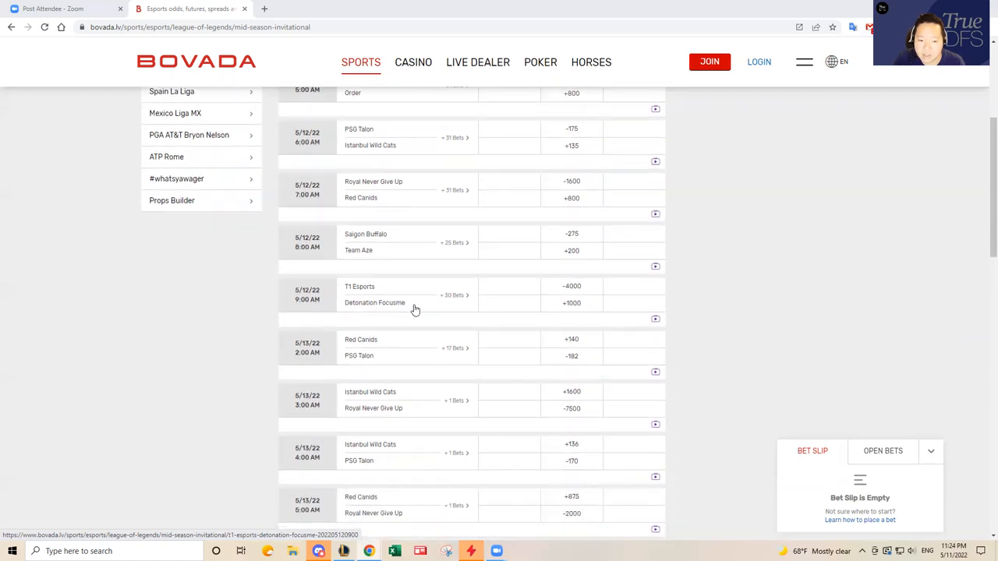
mouse_move(421, 301)
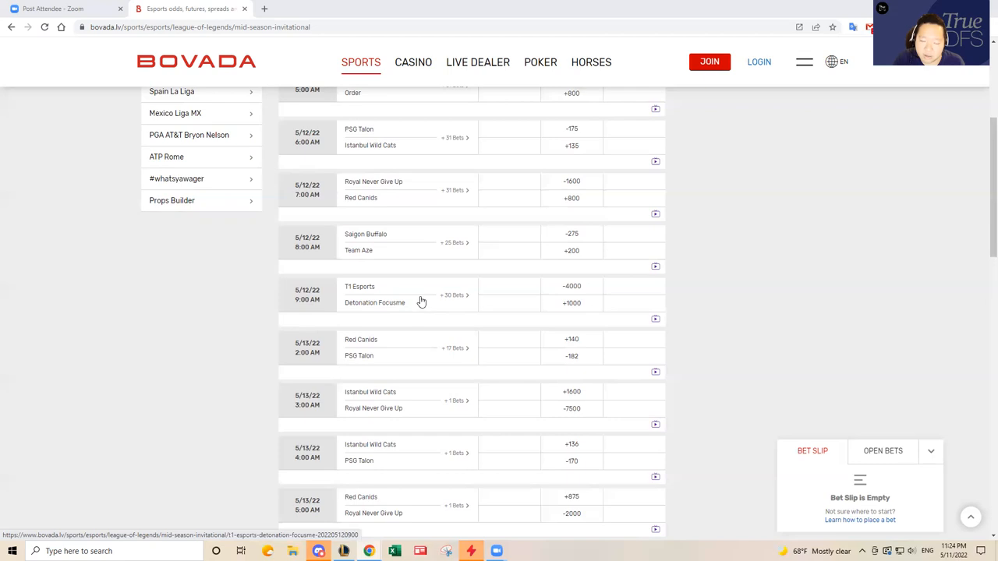
mouse_move(418, 302)
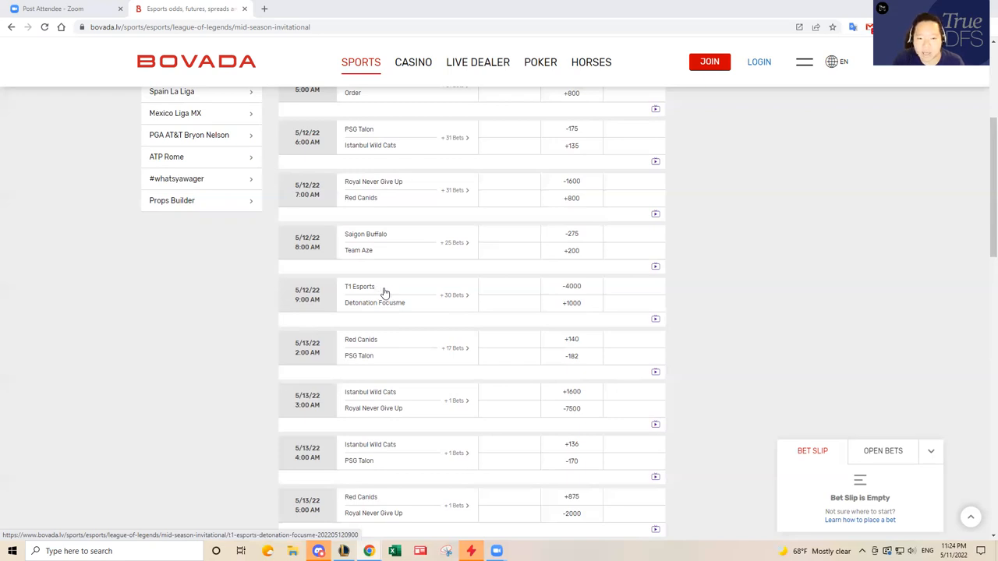
mouse_move(368, 271)
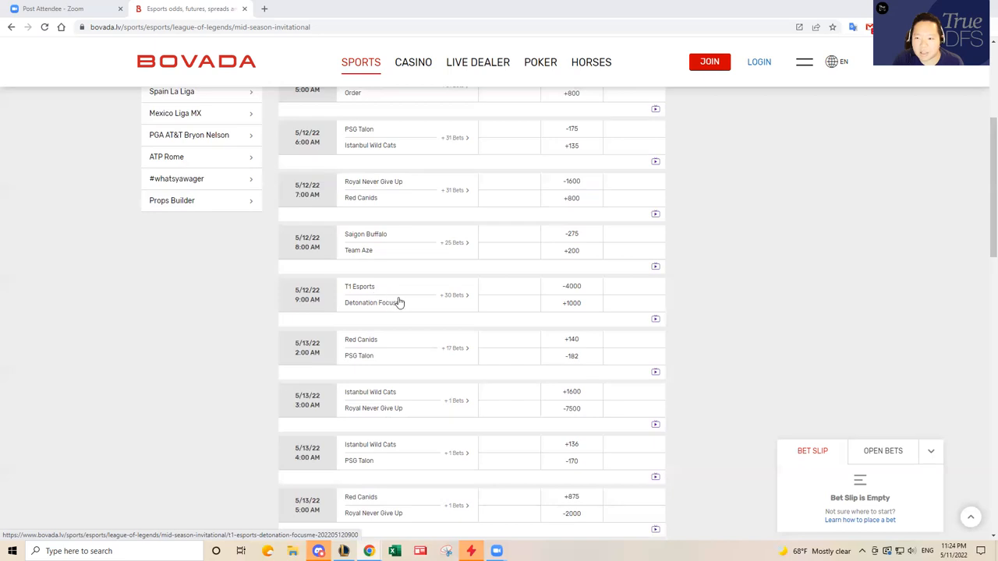
mouse_move(402, 298)
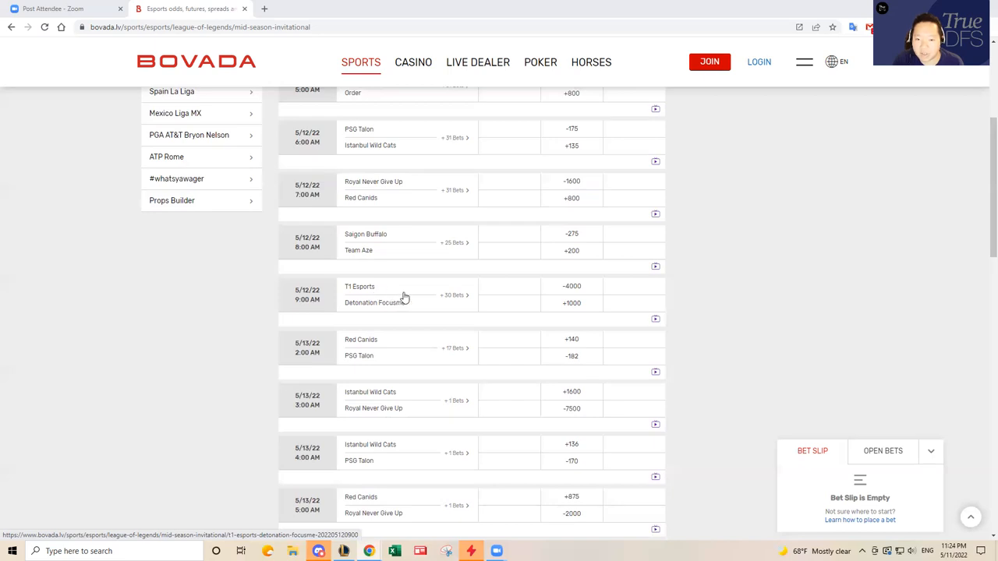
mouse_move(355, 304)
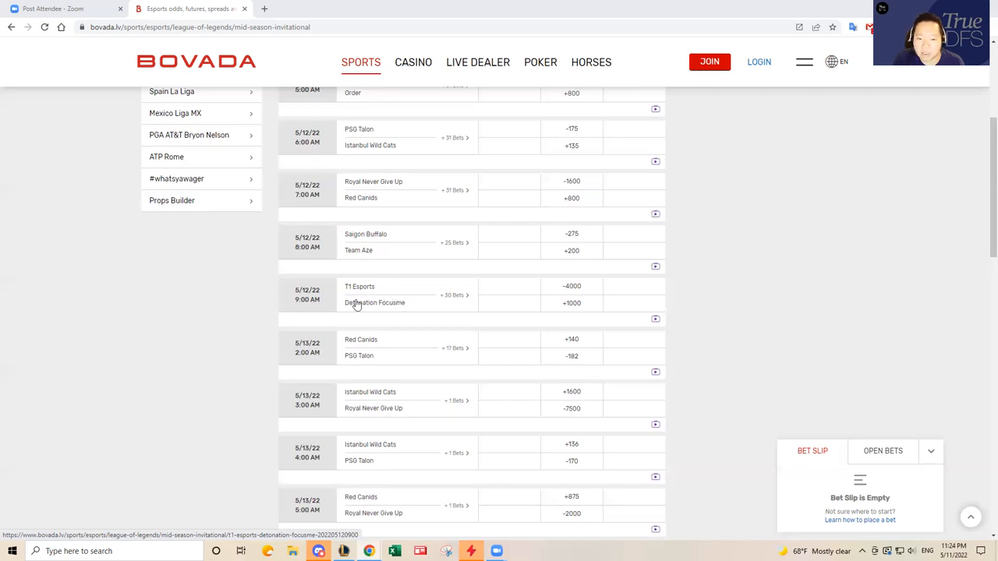
mouse_move(360, 302)
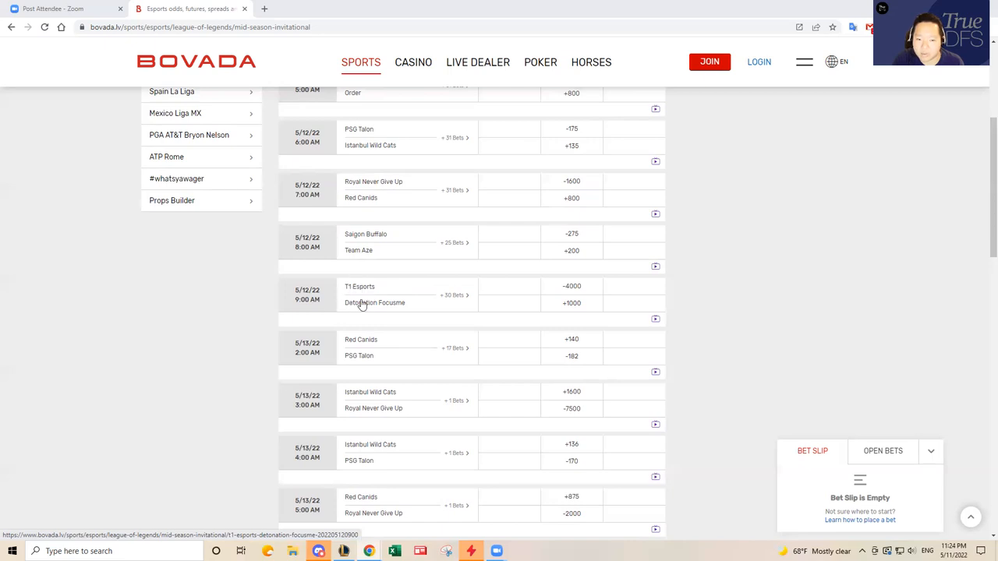
mouse_move(405, 312)
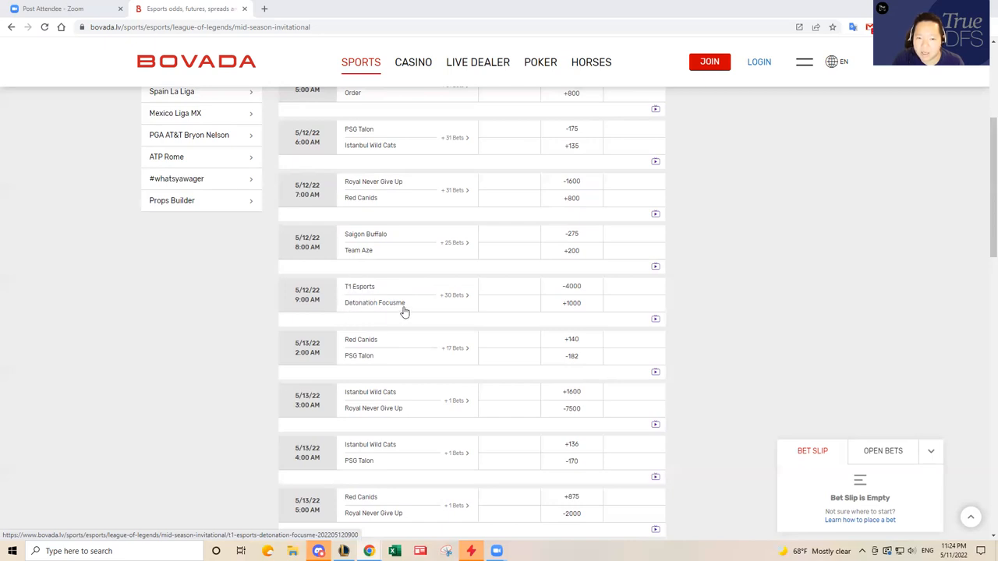
mouse_move(418, 312)
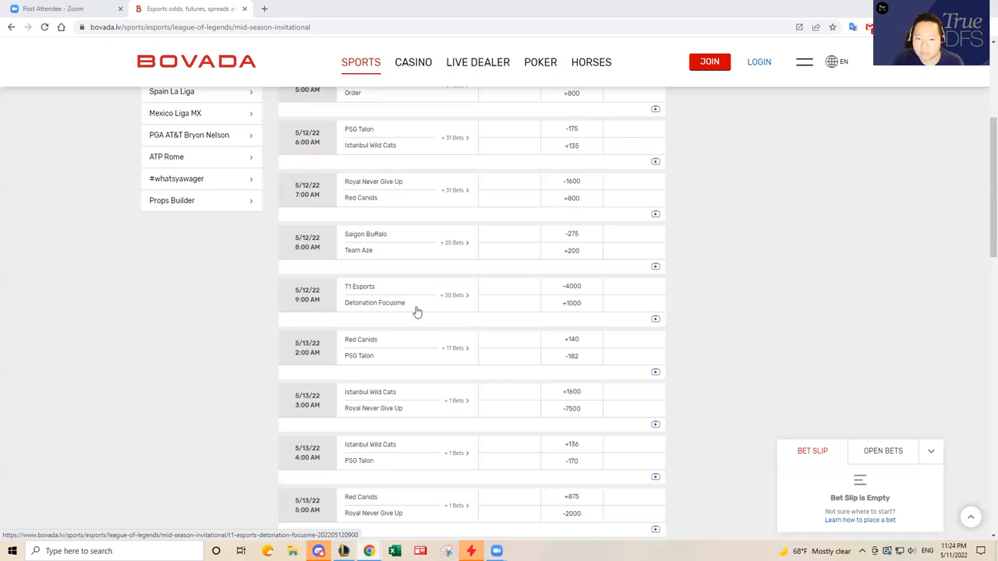
mouse_move(372, 293)
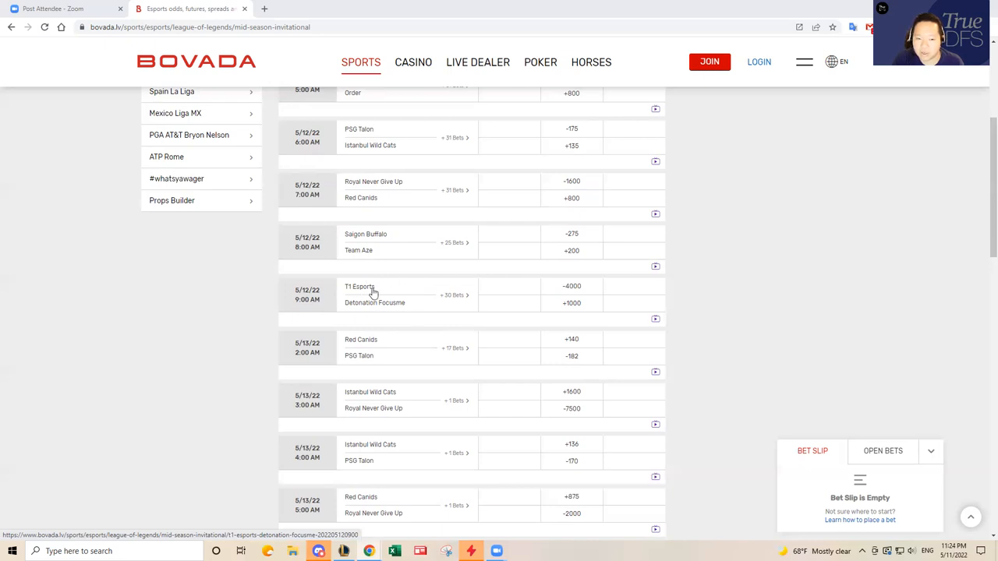
mouse_move(351, 187)
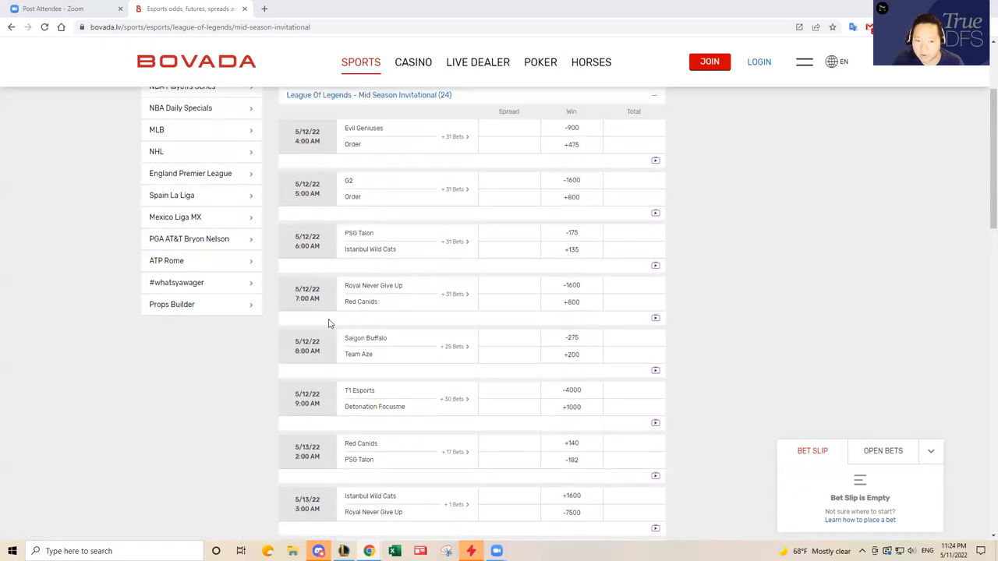
mouse_move(377, 289)
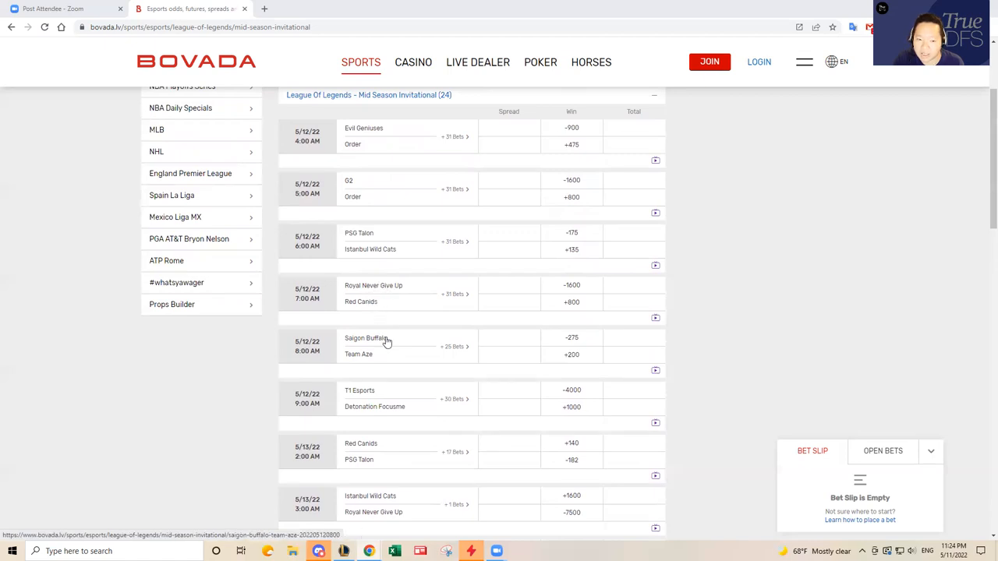
mouse_move(390, 340)
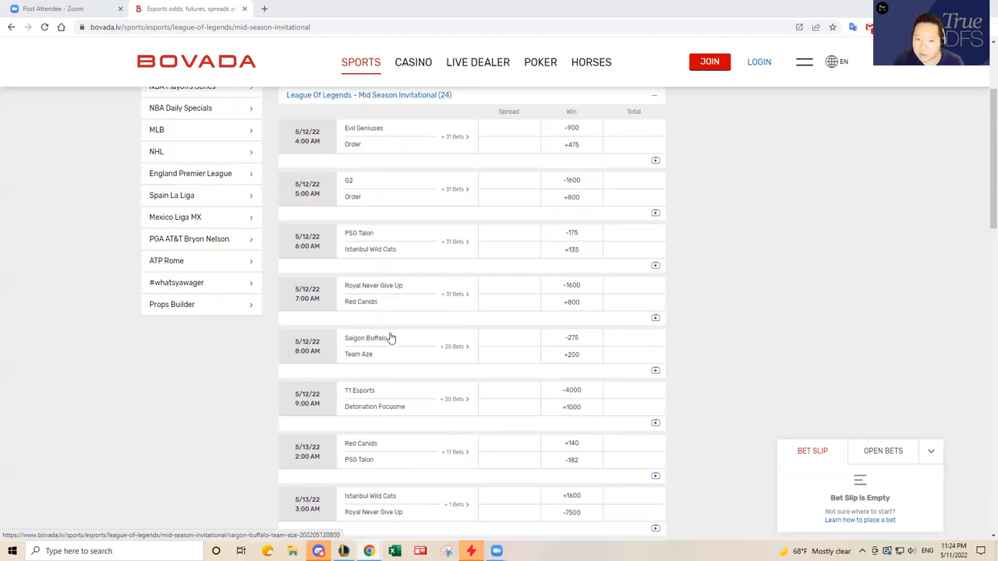
mouse_move(352, 326)
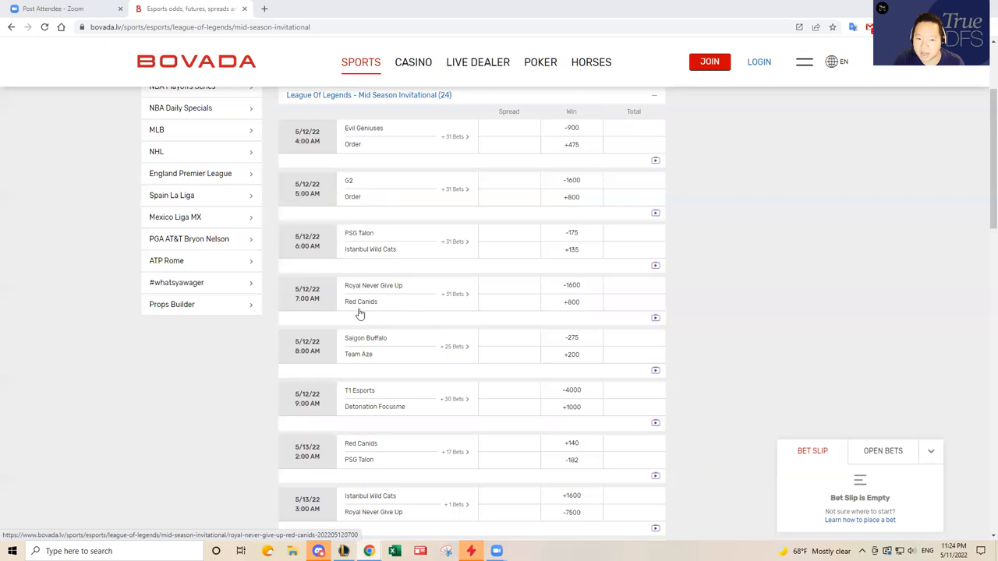
mouse_move(396, 392)
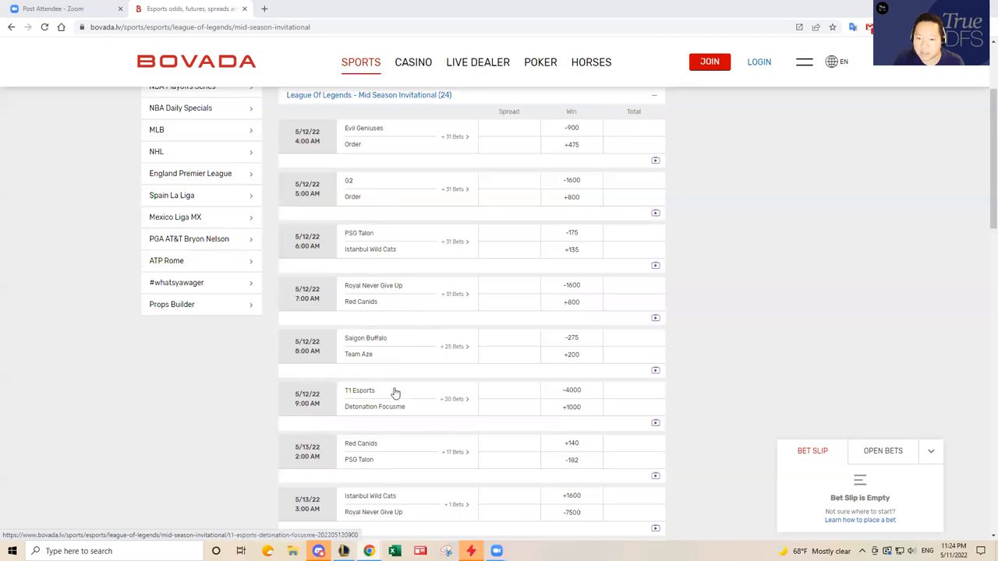
mouse_move(393, 397)
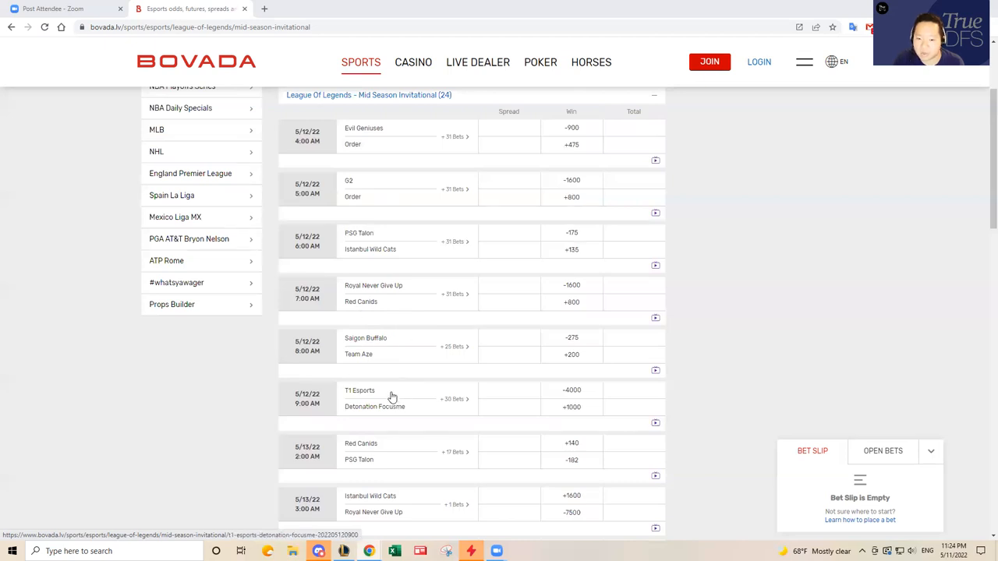
mouse_move(396, 193)
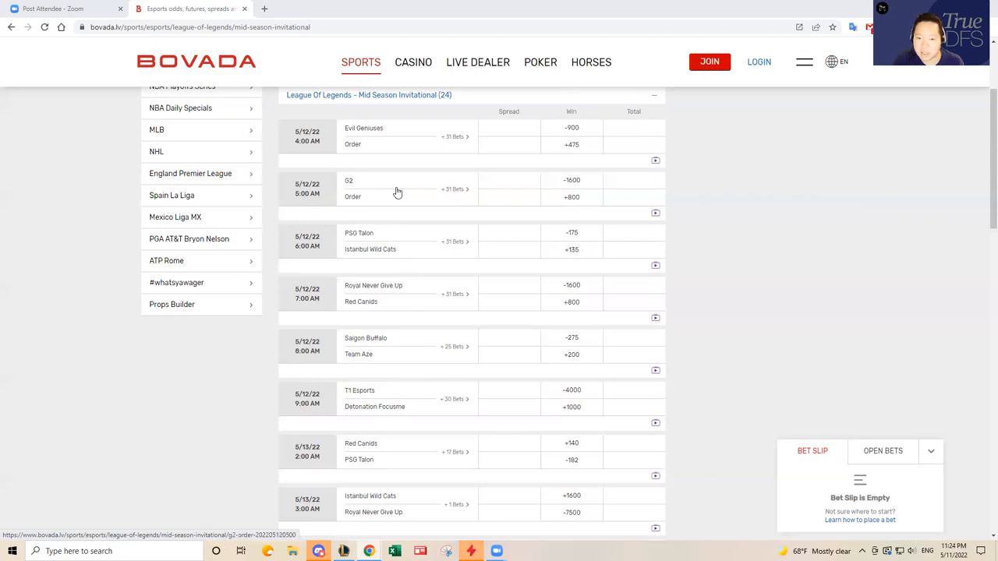
mouse_move(417, 251)
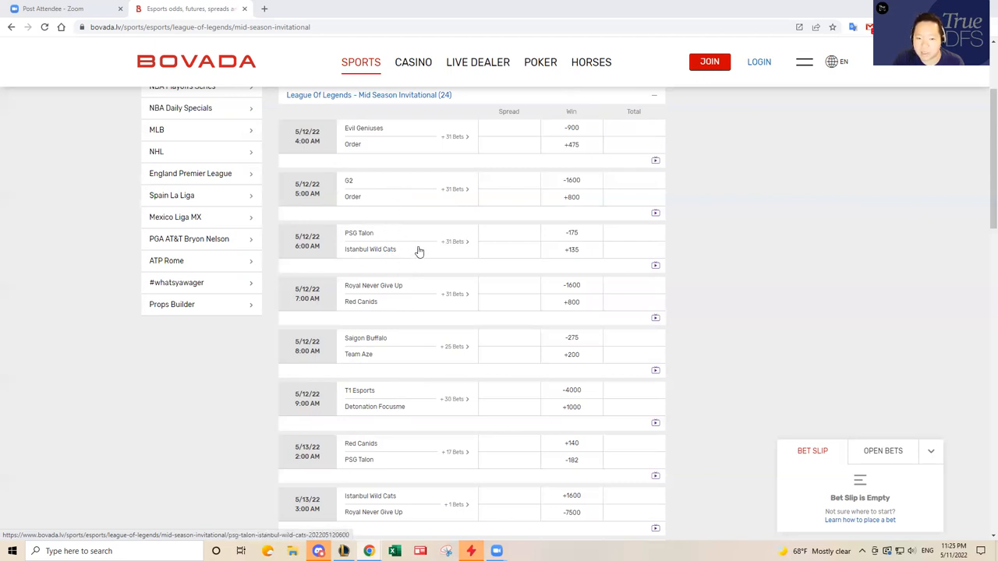
mouse_move(409, 259)
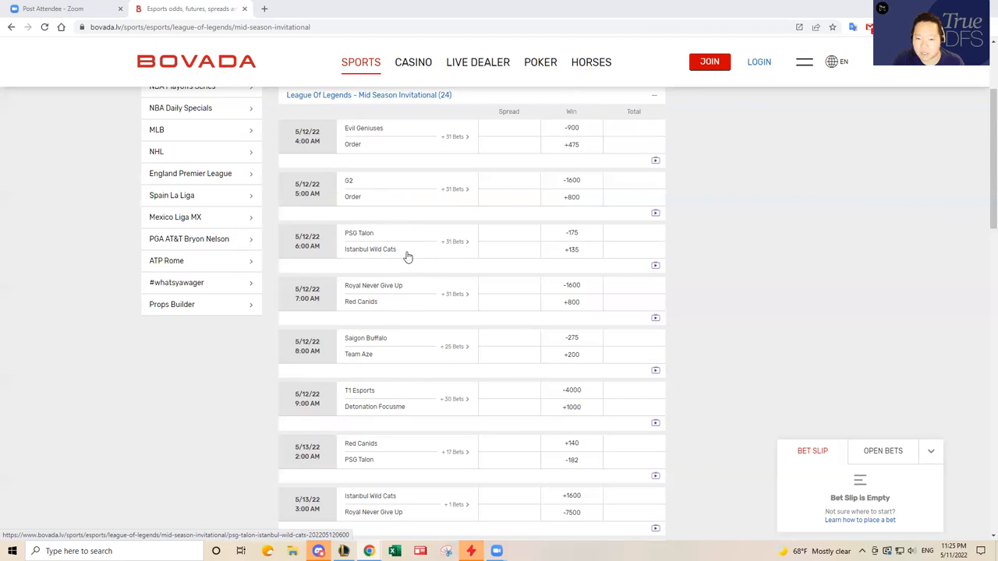
mouse_move(405, 312)
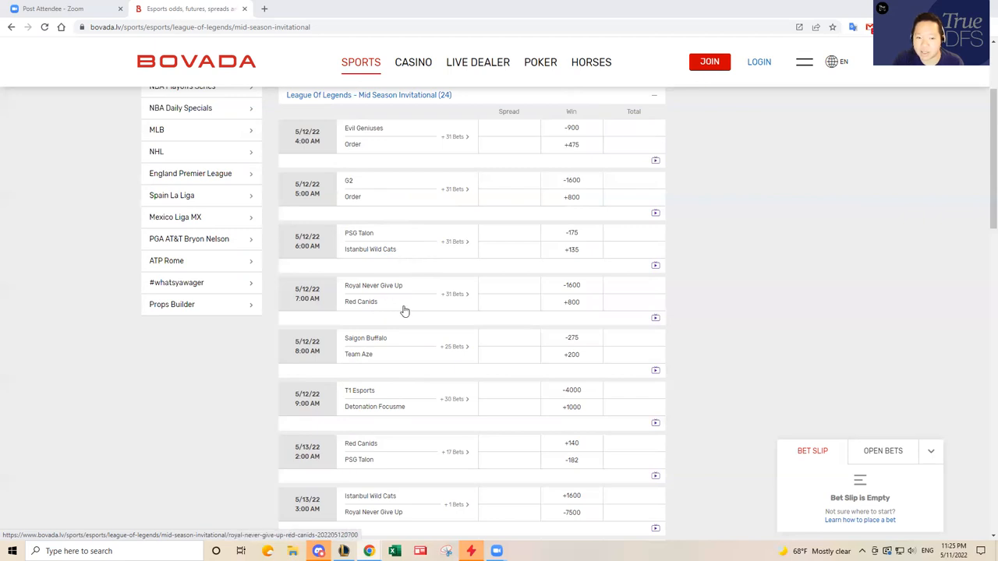
mouse_move(402, 312)
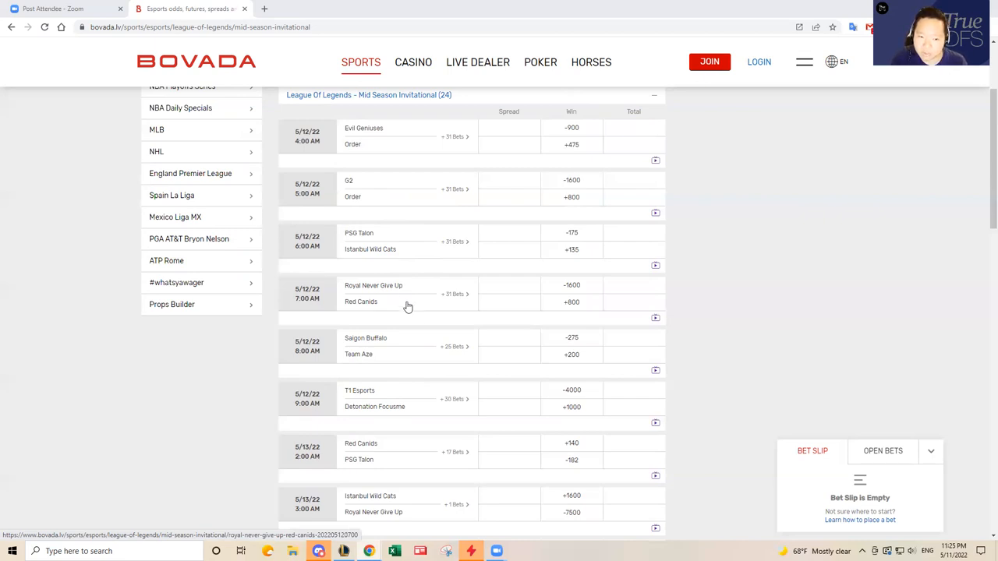
mouse_move(399, 295)
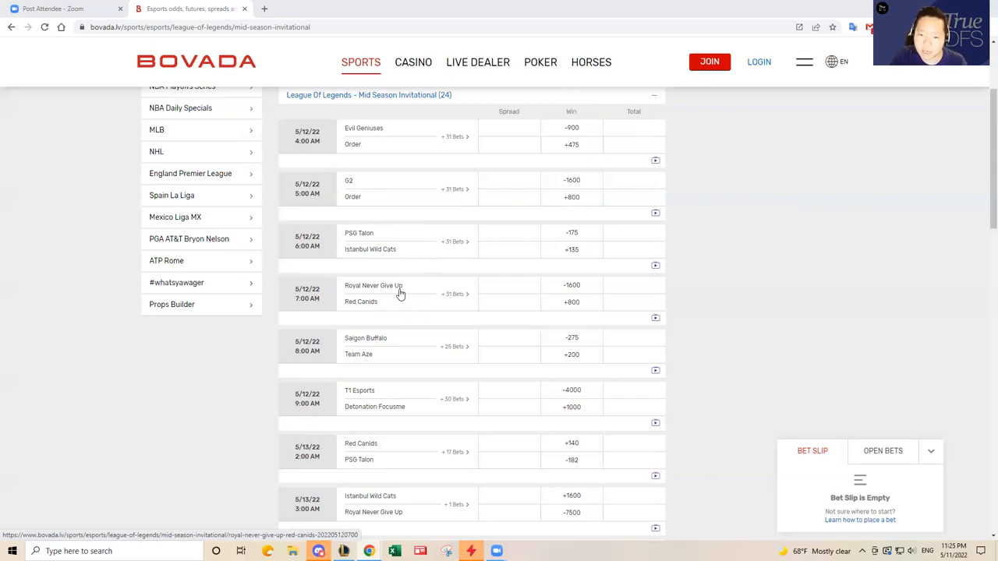
mouse_move(700, 300)
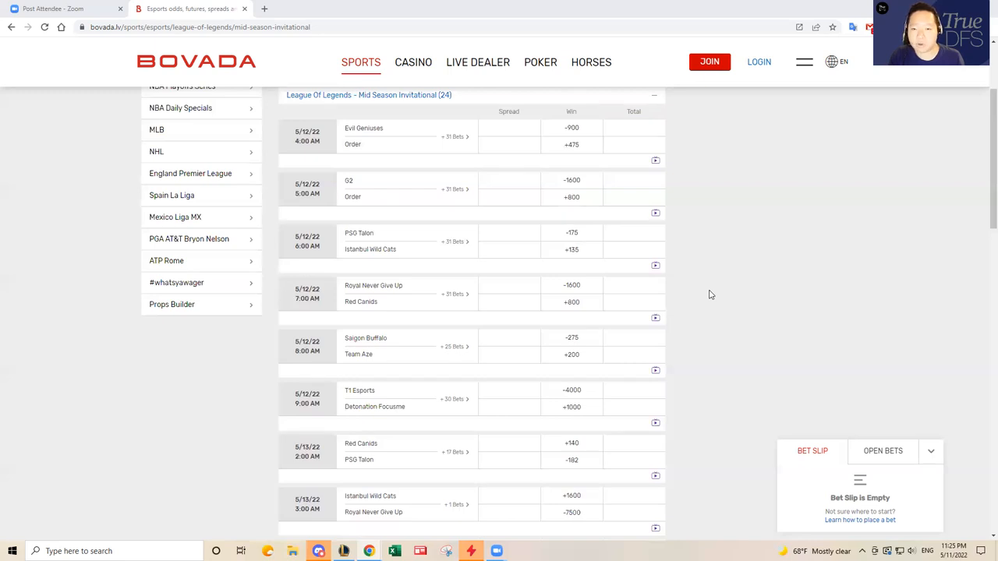
mouse_move(396, 352)
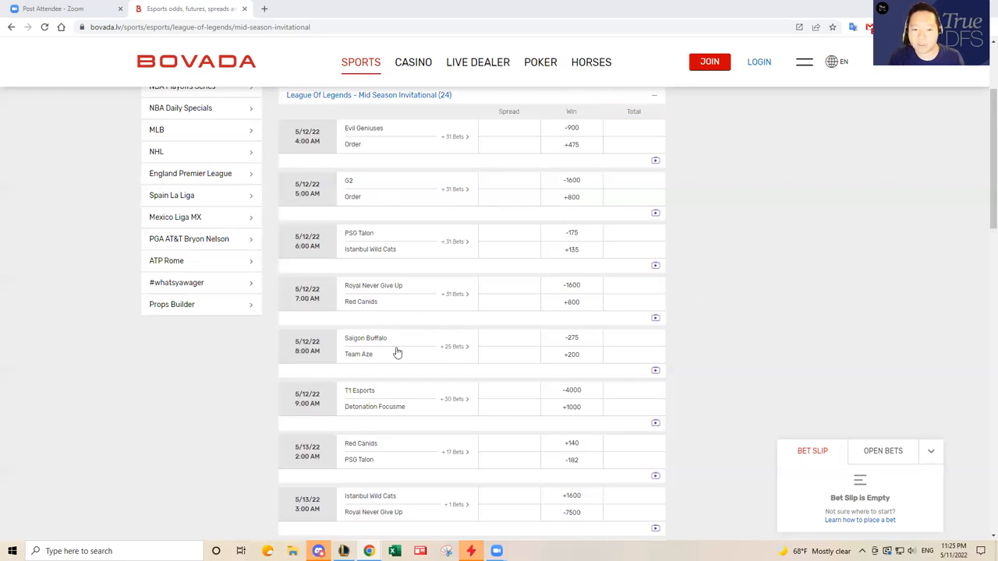
mouse_move(726, 247)
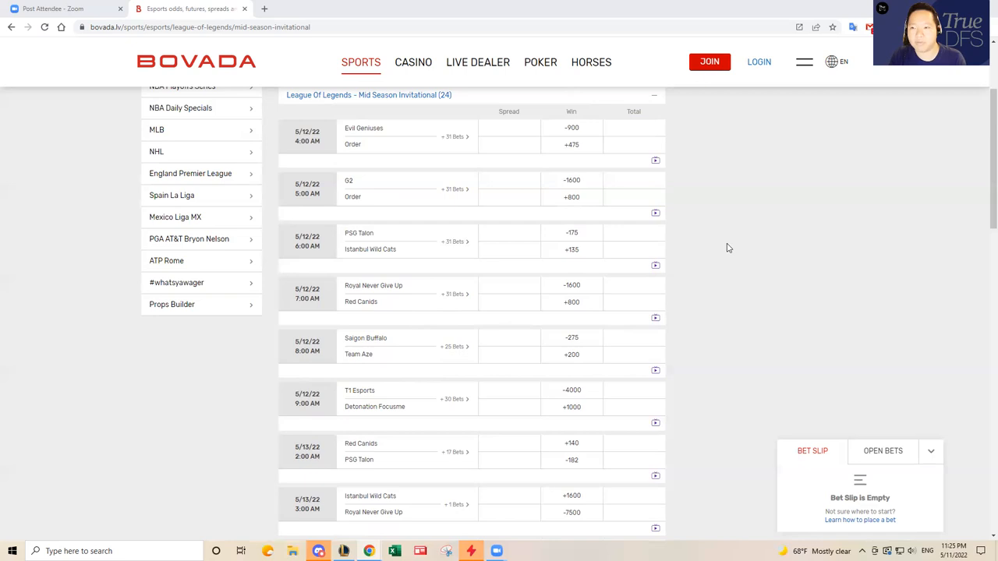
mouse_move(722, 259)
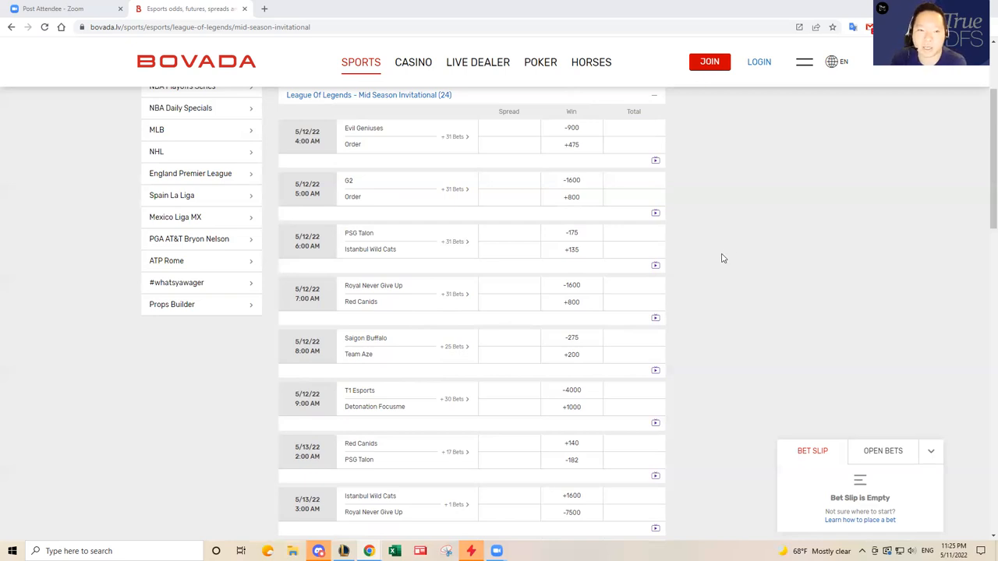
mouse_move(714, 262)
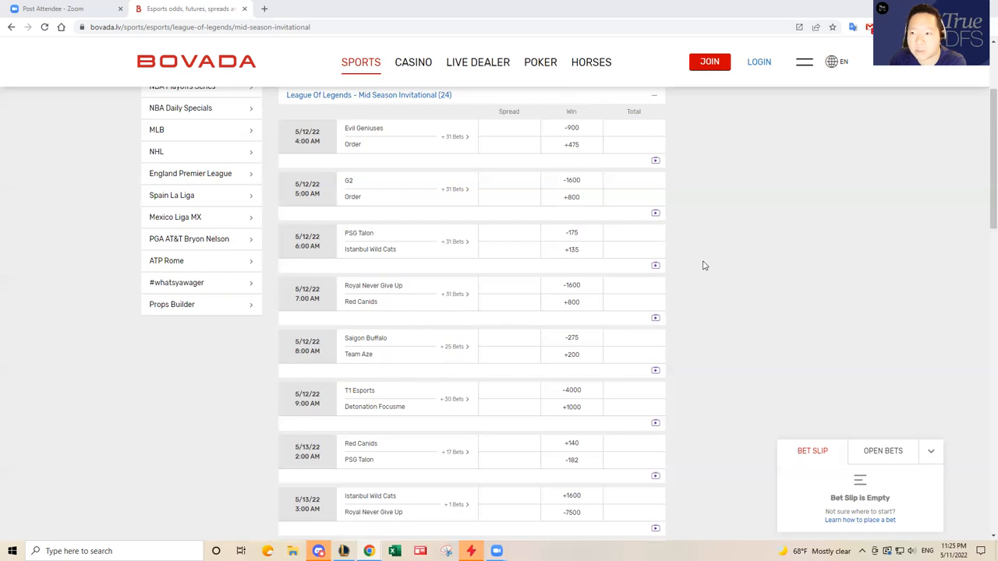
mouse_move(718, 271)
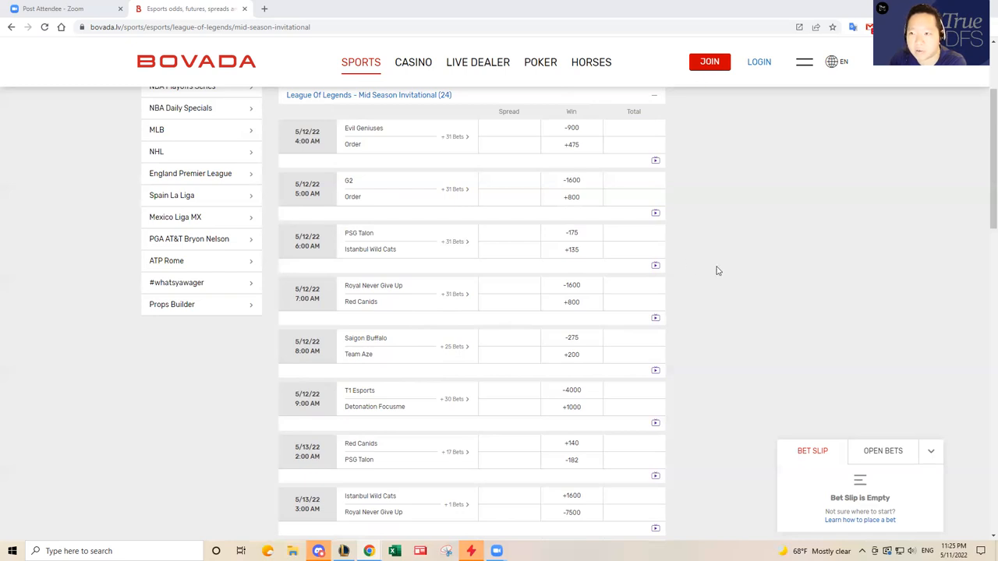